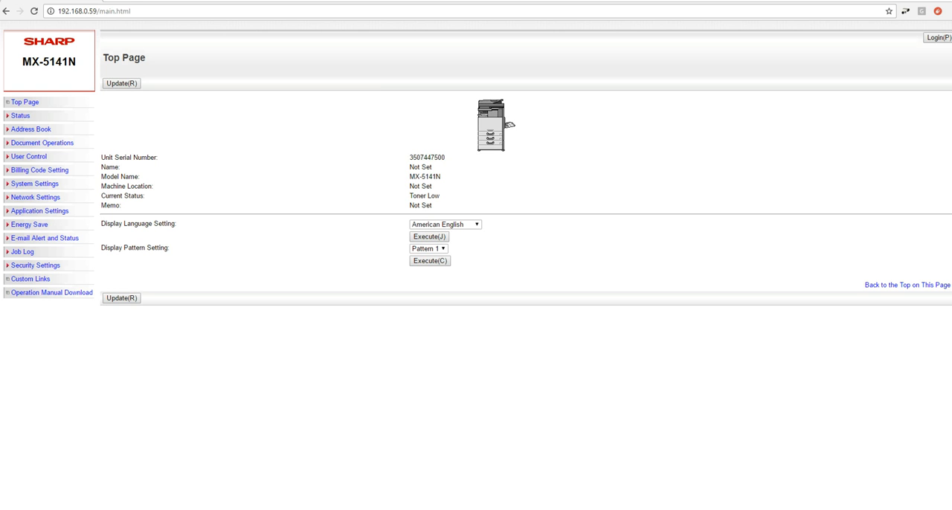
mouse_move(229, 192)
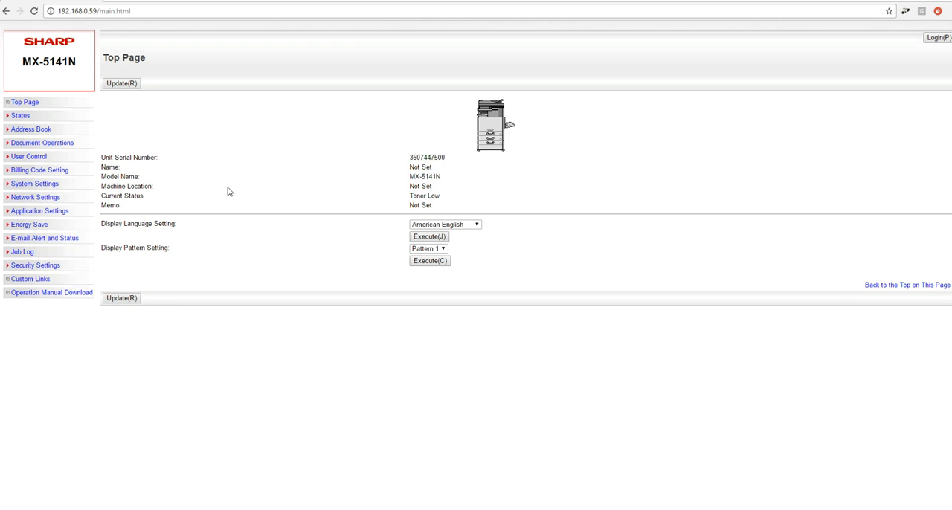
Open the printer's web pages and log in as Administrator with the admin password
click(89, 11)
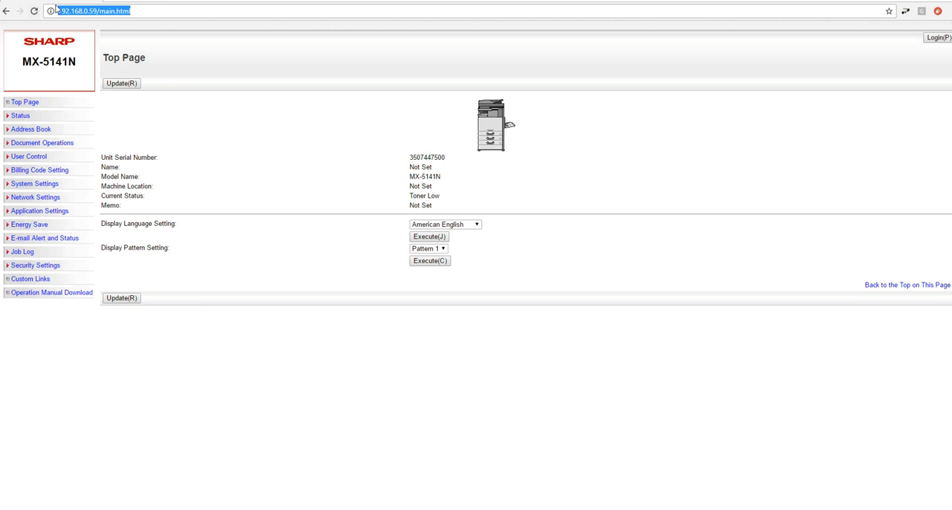
click(100, 11)
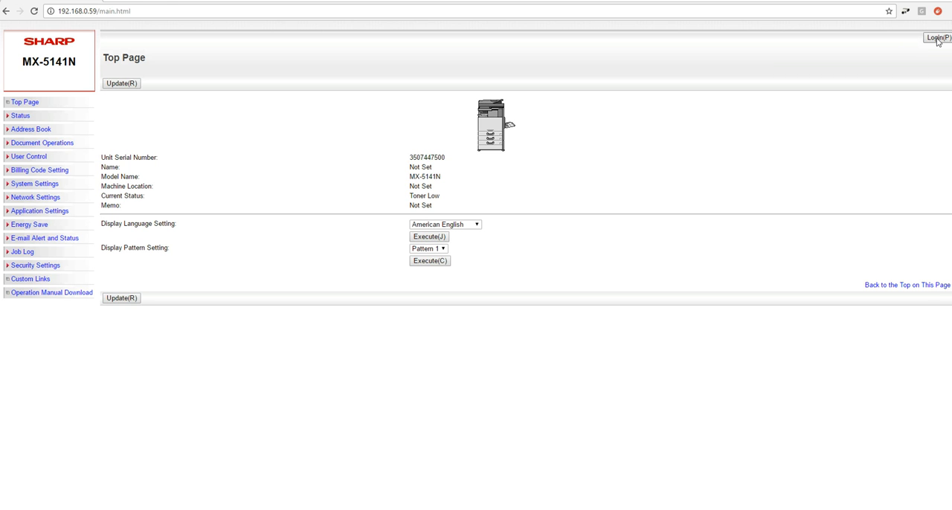
click(936, 38)
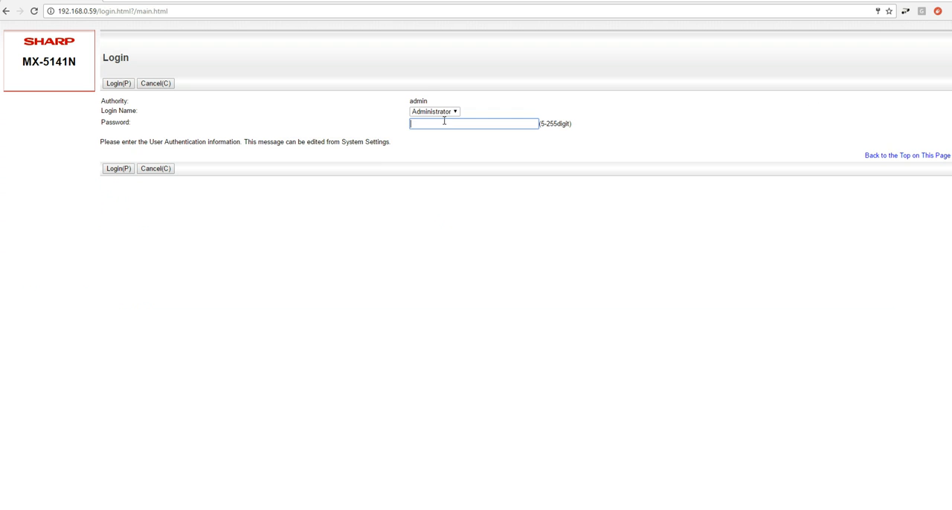
text(password)
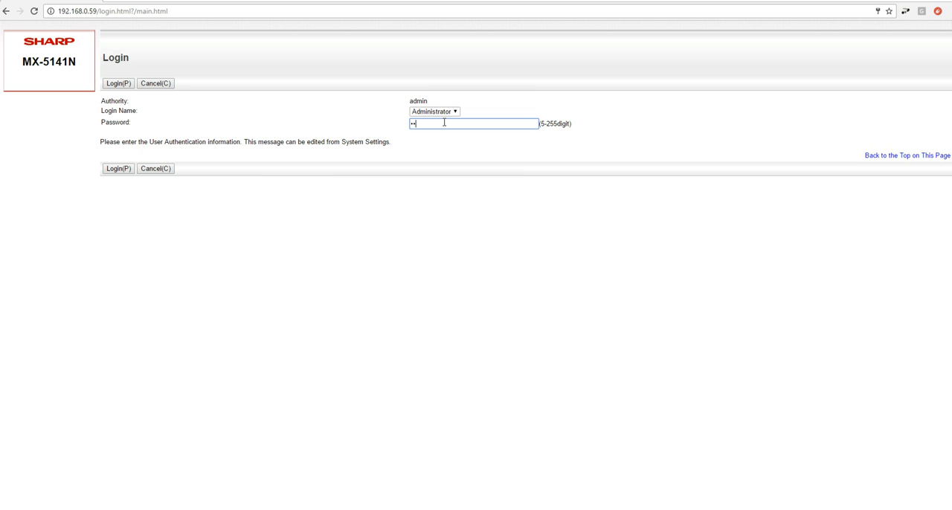
text(••)
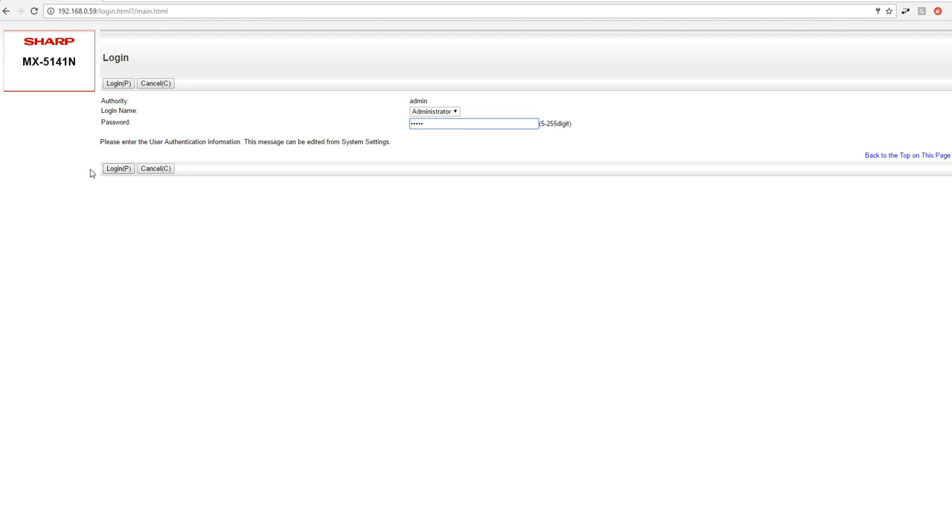
click(117, 168)
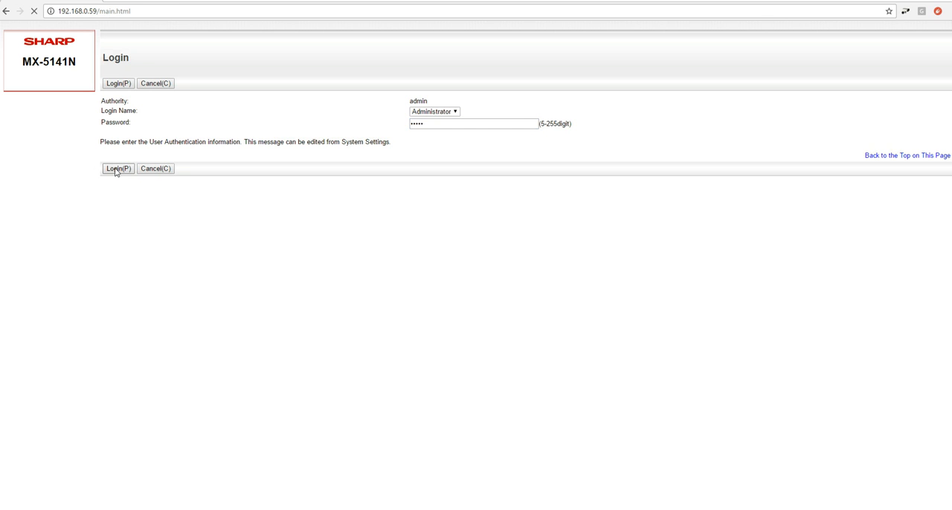
Open LDAP Settings under Network Settings and select the 'test' global address book
click(118, 168)
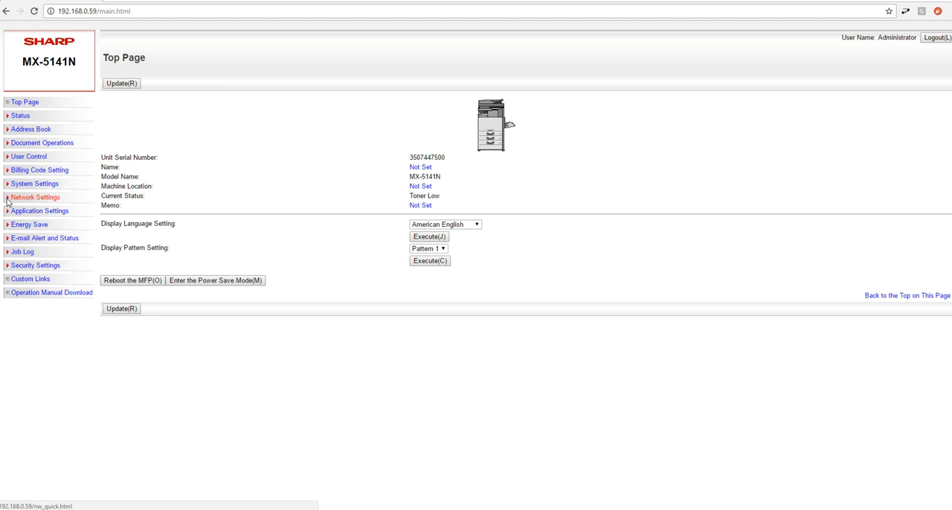
click(34, 197)
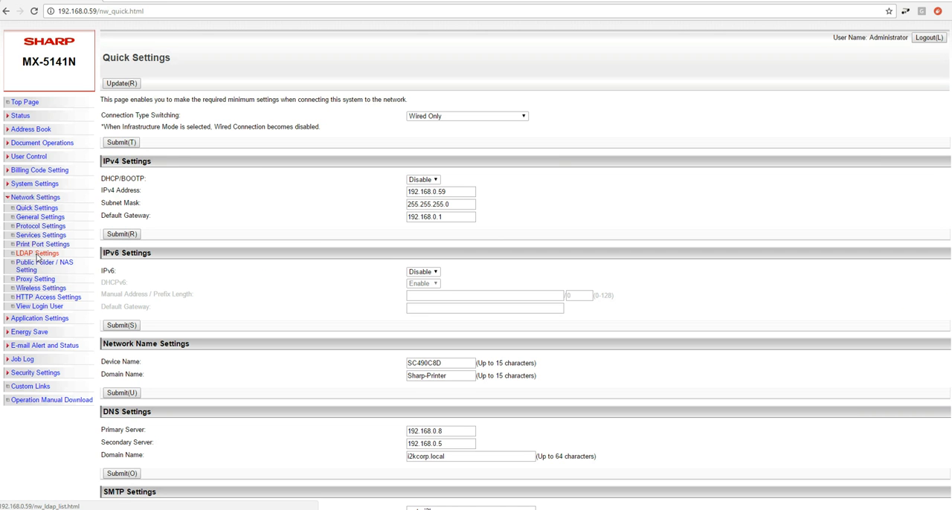
click(36, 253)
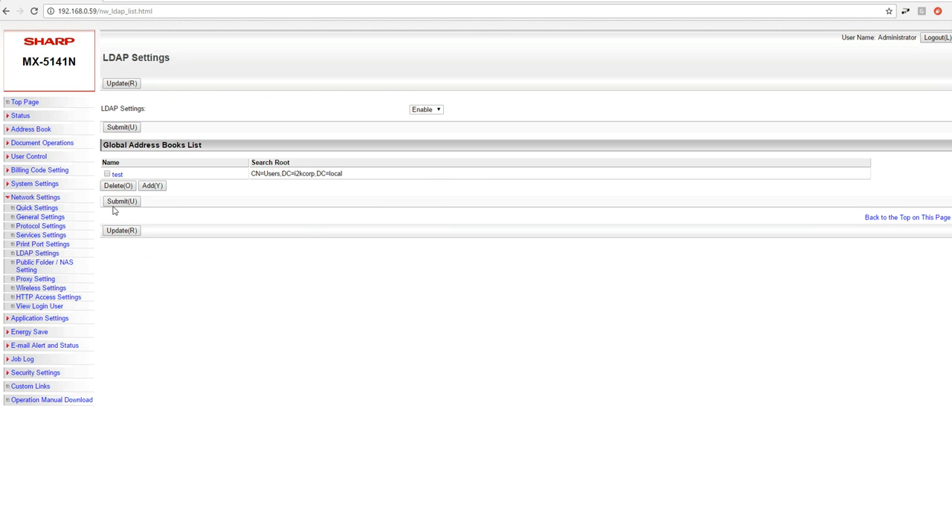
mouse_move(127, 118)
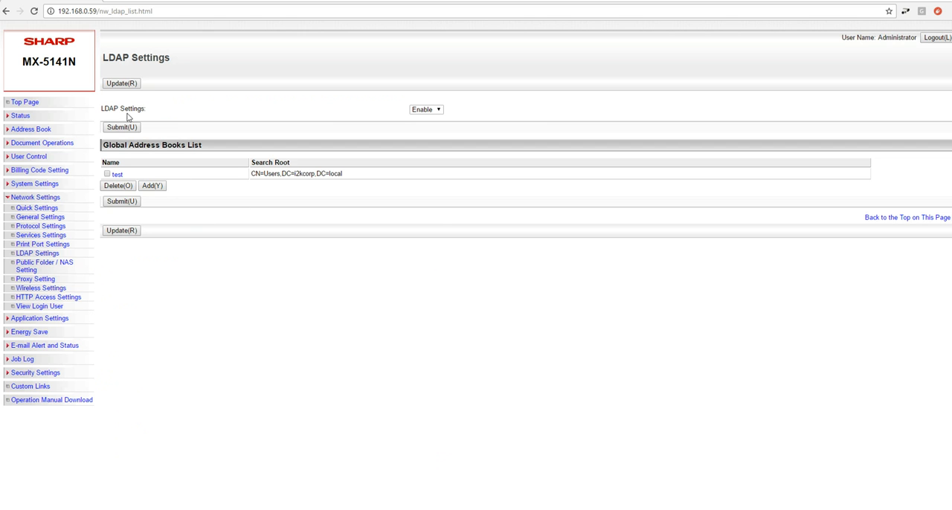
mouse_move(186, 176)
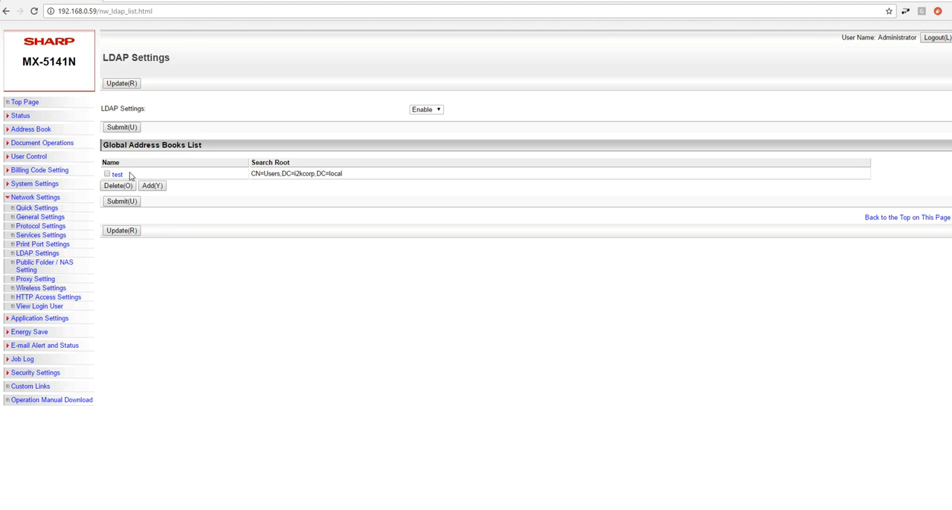
mouse_move(117, 185)
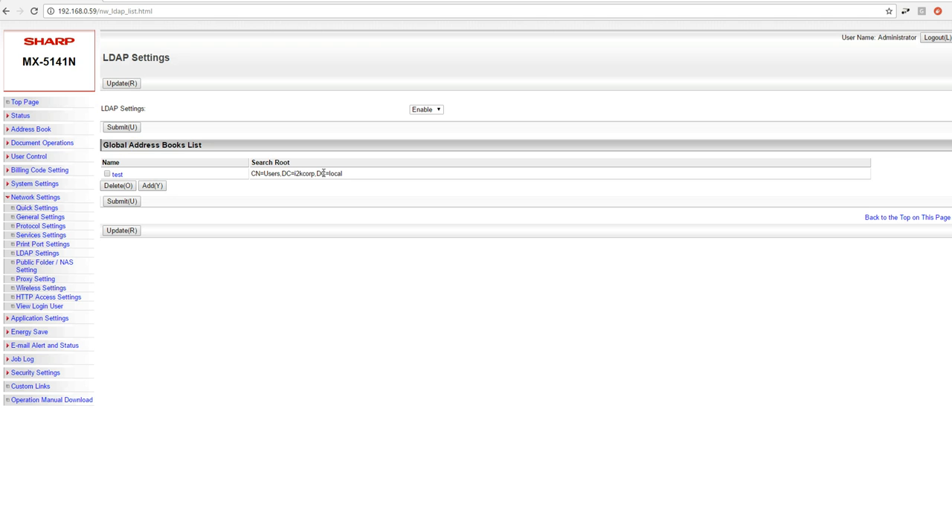
mouse_move(218, 185)
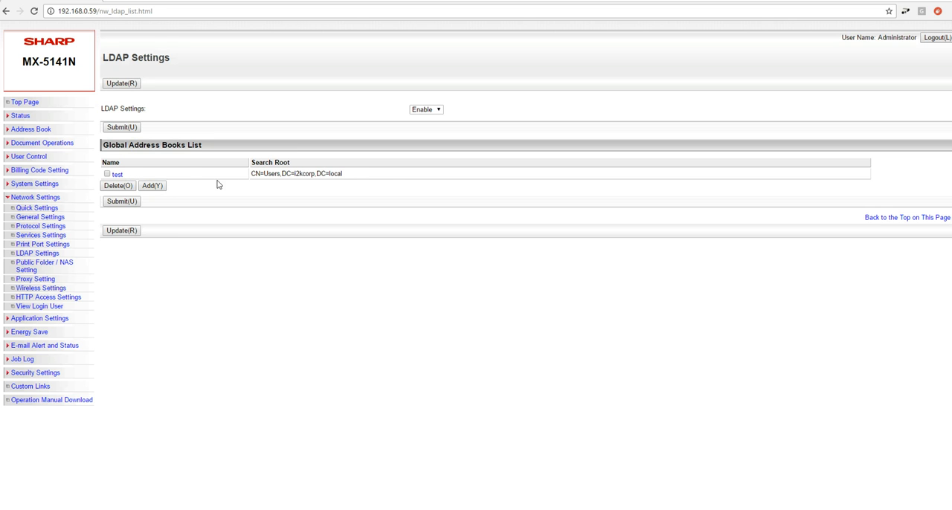
mouse_move(160, 179)
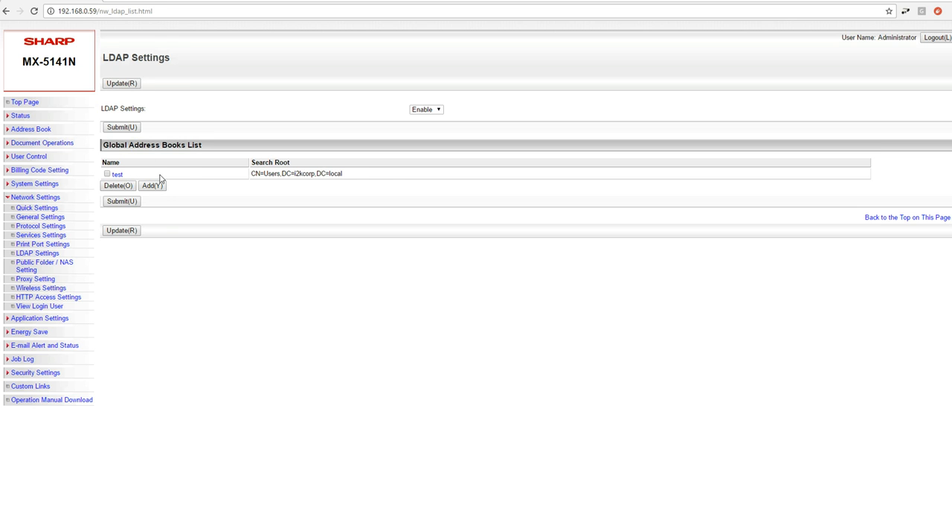
click(117, 173)
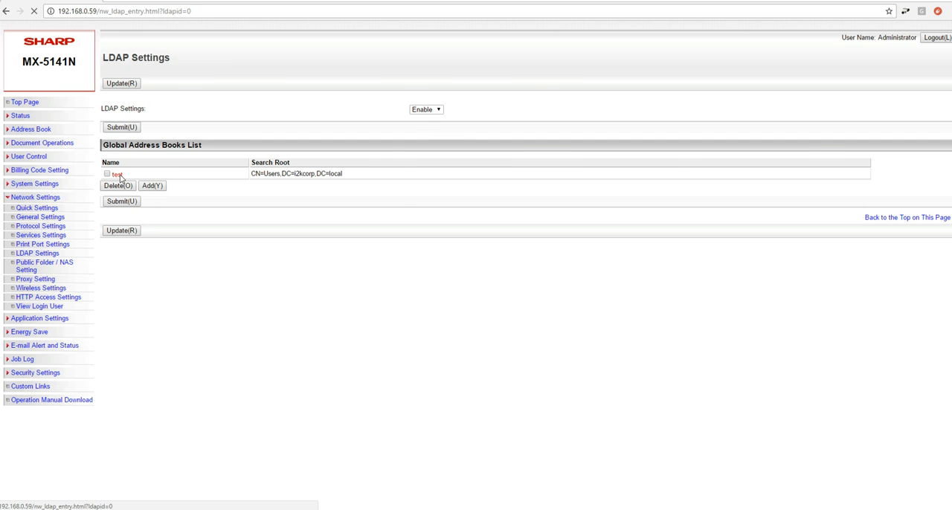
Review the 'test' address book's Name, Search Root and LDAP server i2k-dc2
click(117, 173)
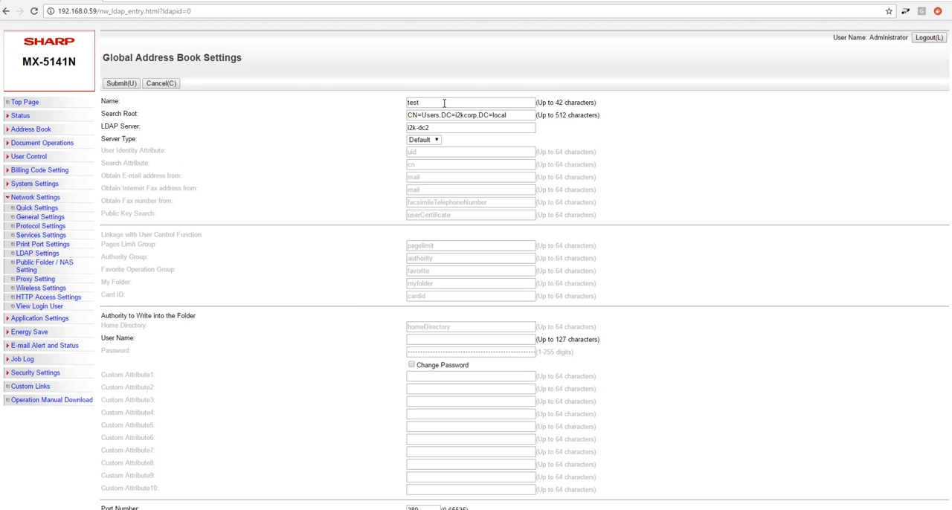
click(470, 102)
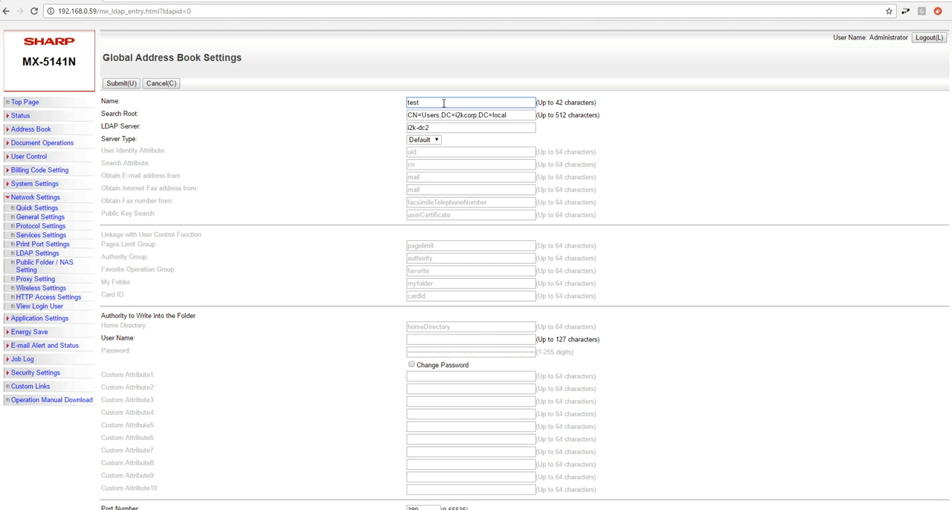
mouse_move(118, 113)
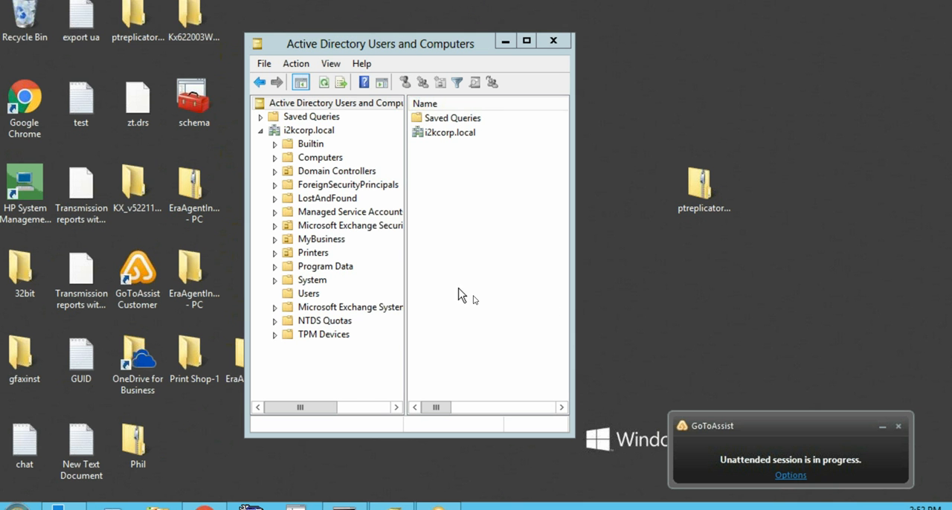
mouse_move(339, 60)
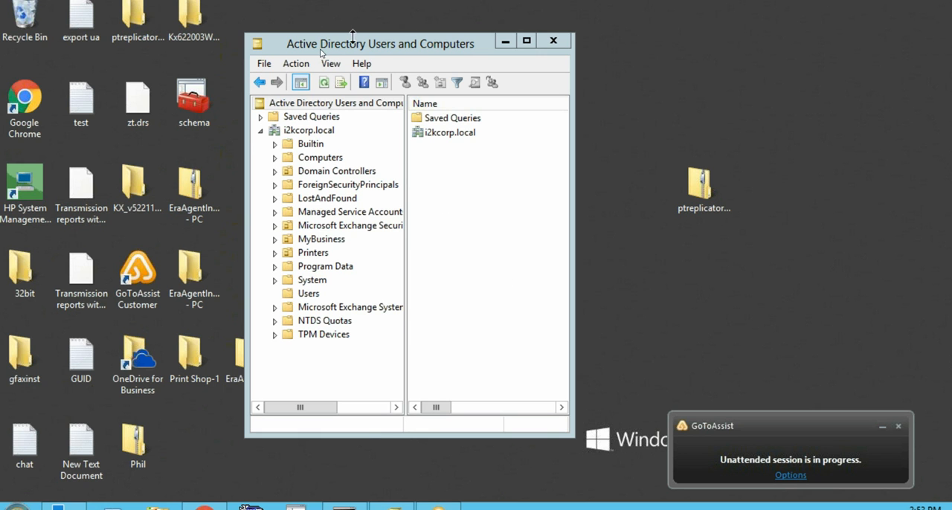
mouse_move(264, 130)
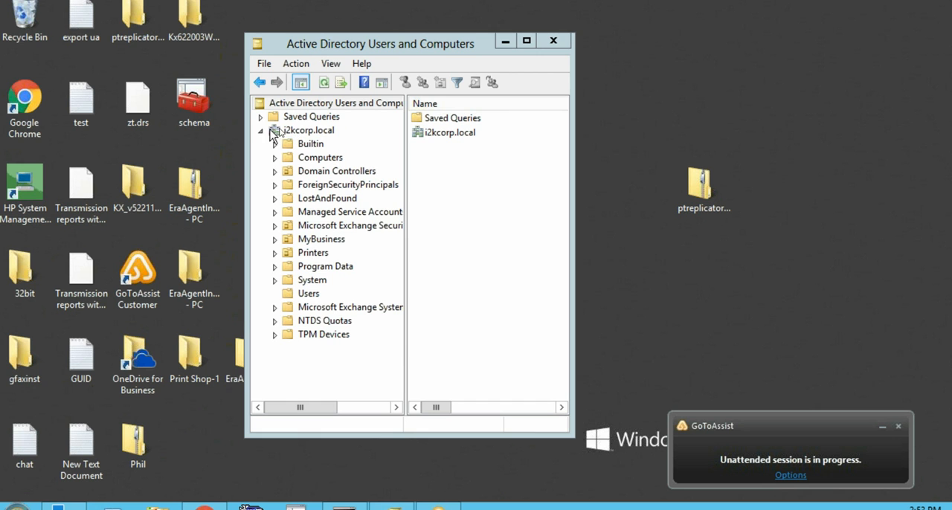
Expand the i2kcorp.local domain tree and browse its Users container and top-level contents
click(260, 131)
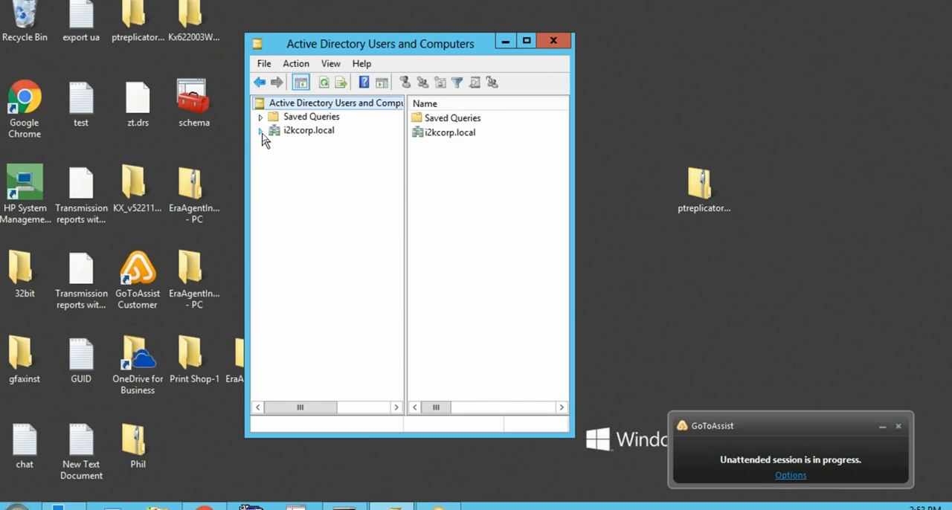
click(260, 130)
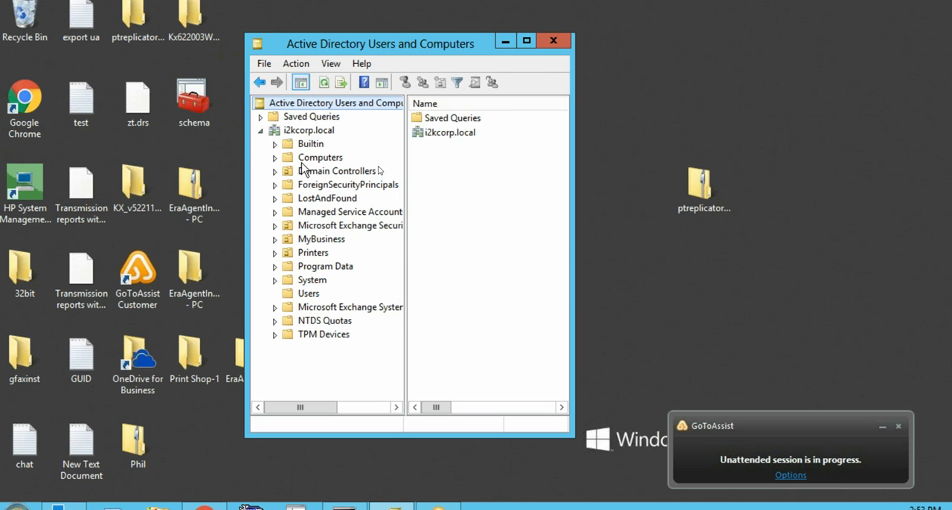
mouse_move(318, 303)
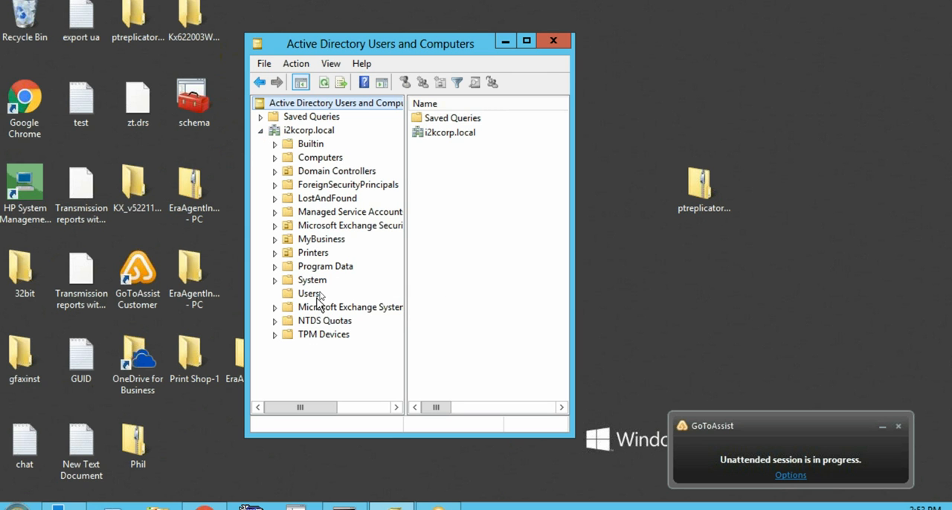
mouse_move(305, 297)
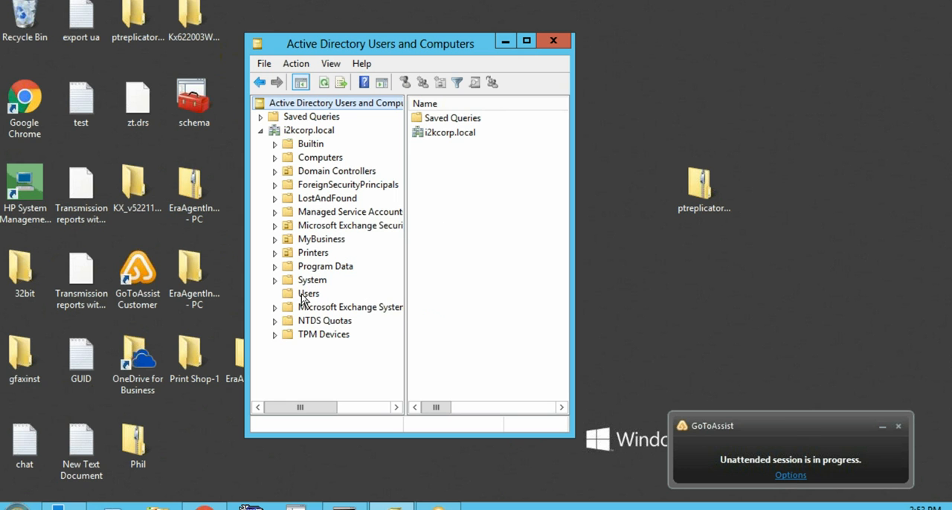
mouse_move(321, 301)
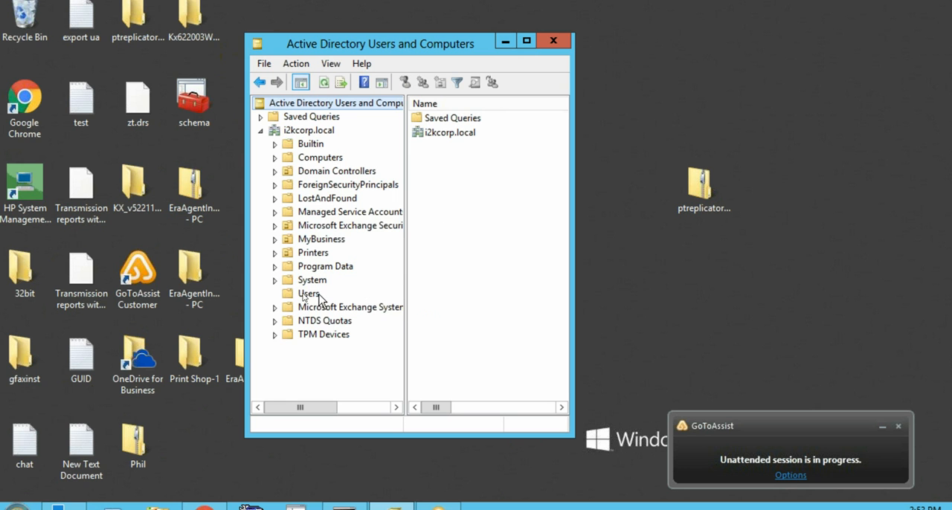
click(308, 293)
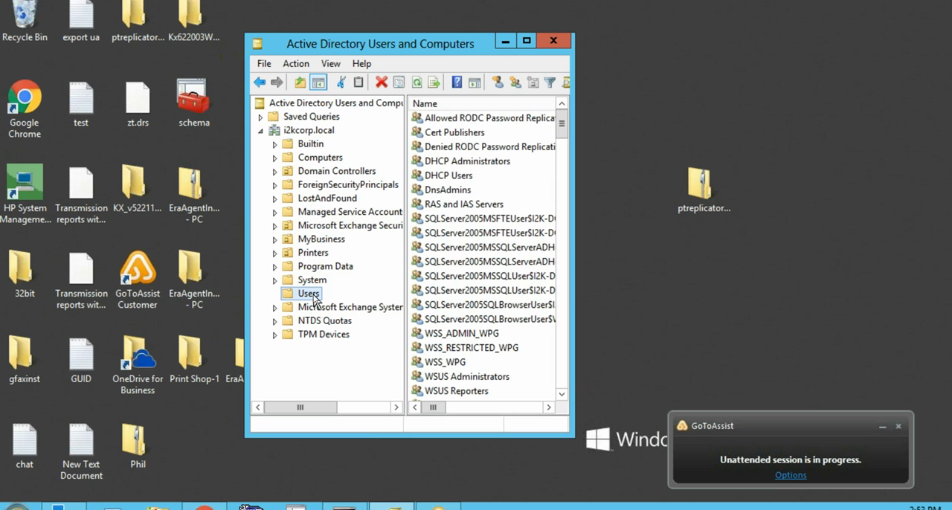
click(309, 129)
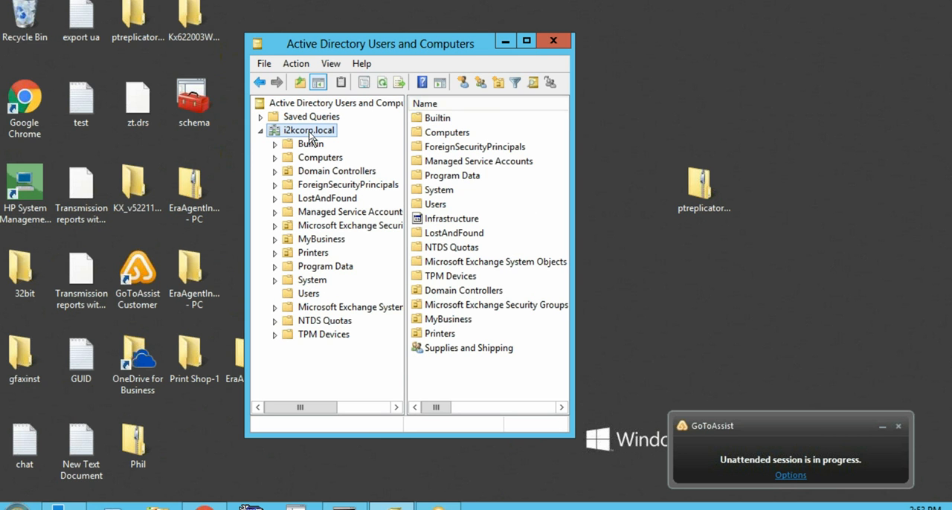
mouse_move(357, 379)
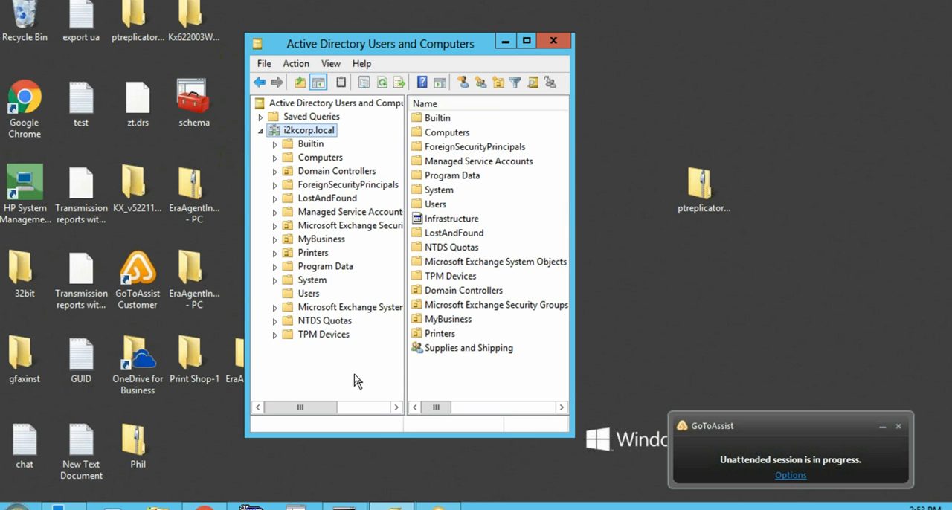
mouse_move(316, 266)
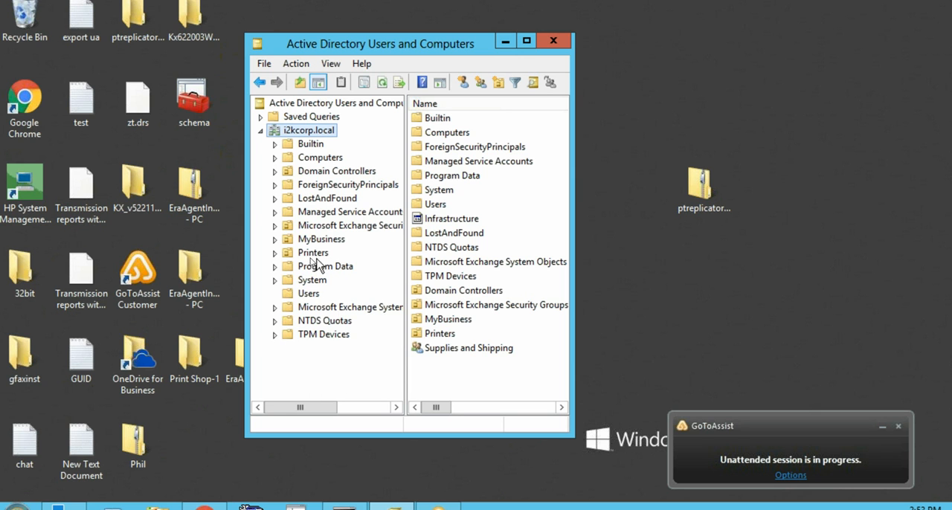
mouse_move(305, 300)
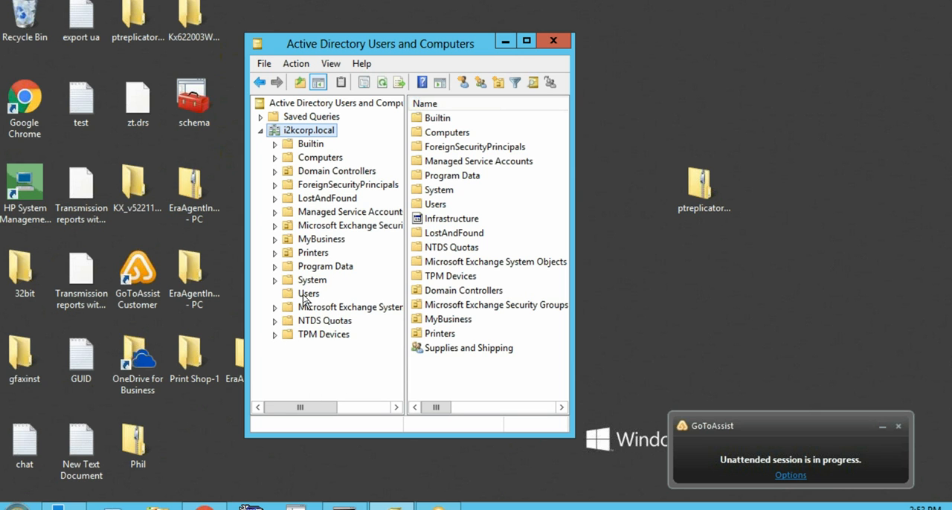
mouse_move(309, 299)
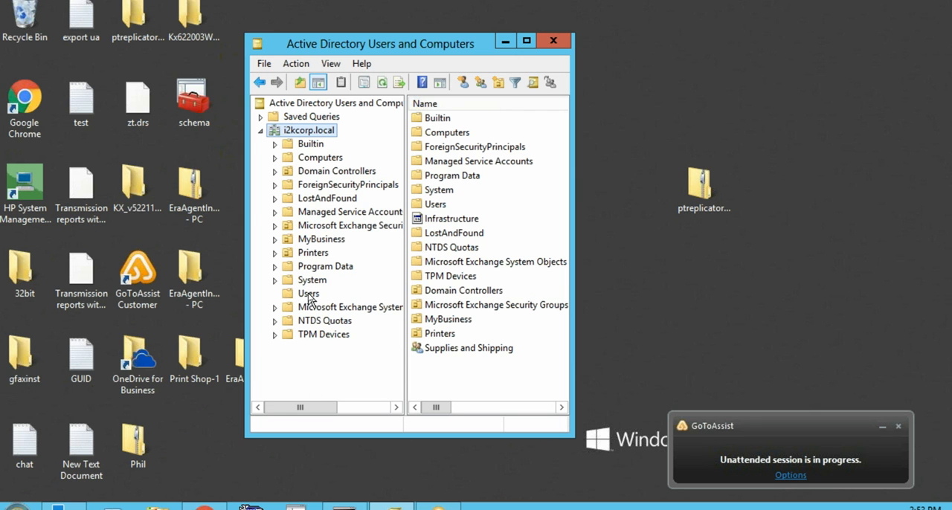
View the Users container's distinguishedName CN=Users,DC=i2kcorp,DC=local in the Attribute Editor
right_click(309, 292)
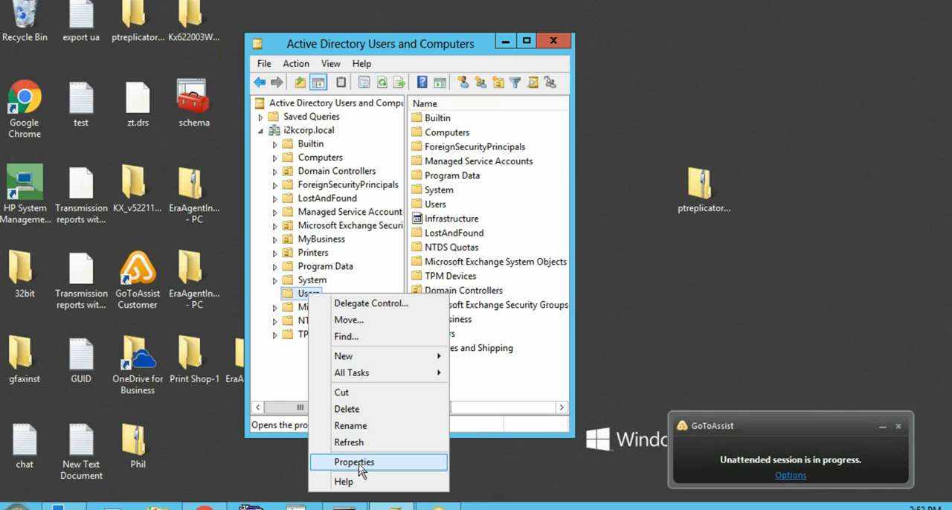
click(354, 461)
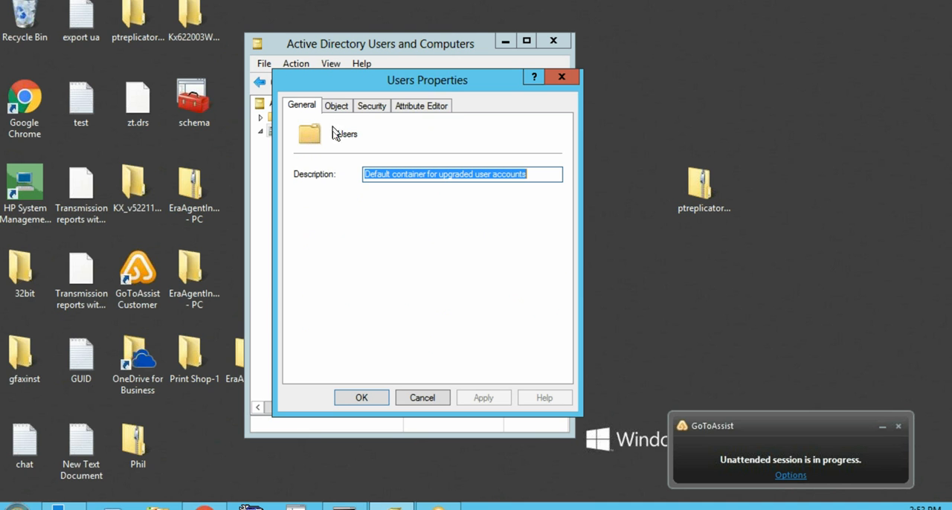
mouse_move(427, 79)
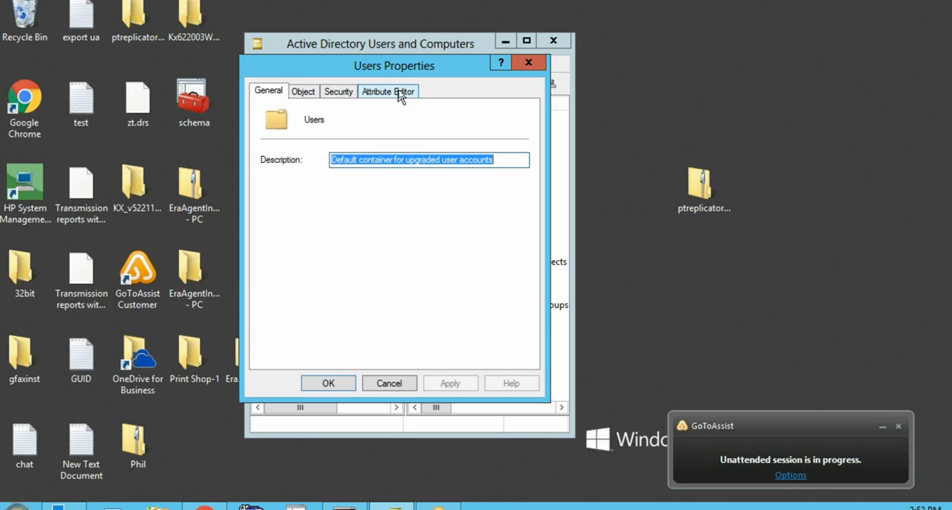
click(387, 91)
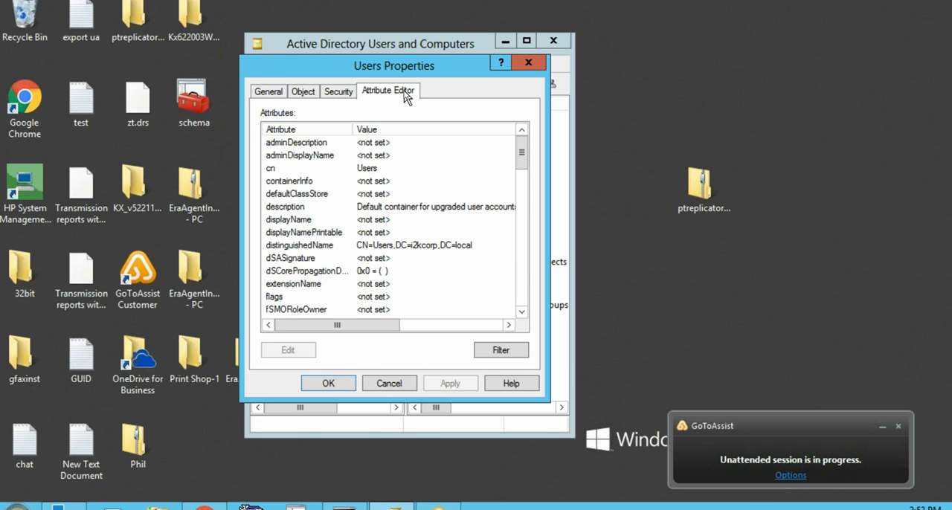
mouse_move(275, 216)
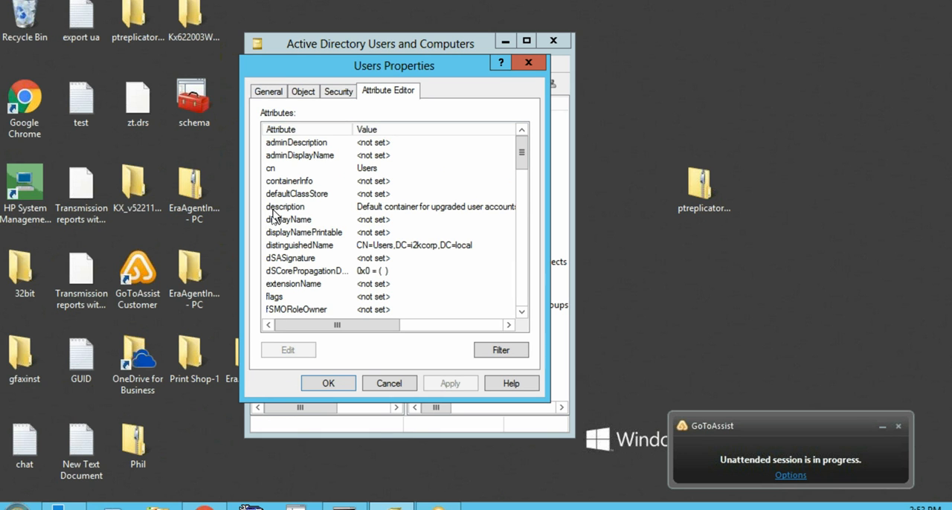
click(300, 245)
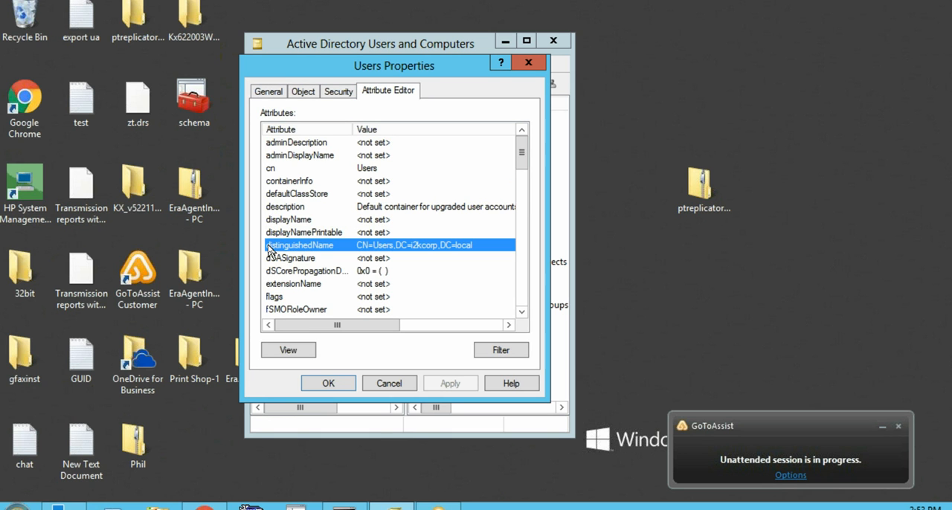
mouse_move(311, 256)
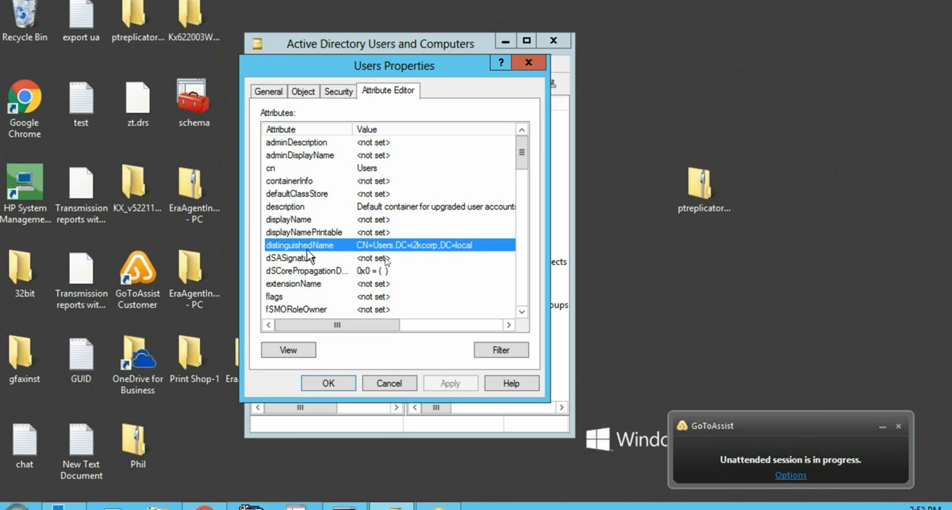
mouse_move(421, 249)
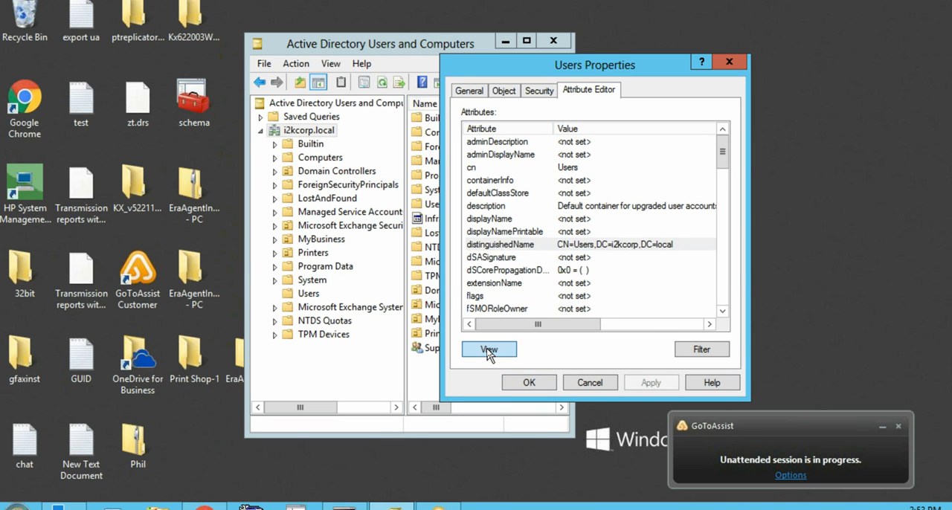
click(488, 349)
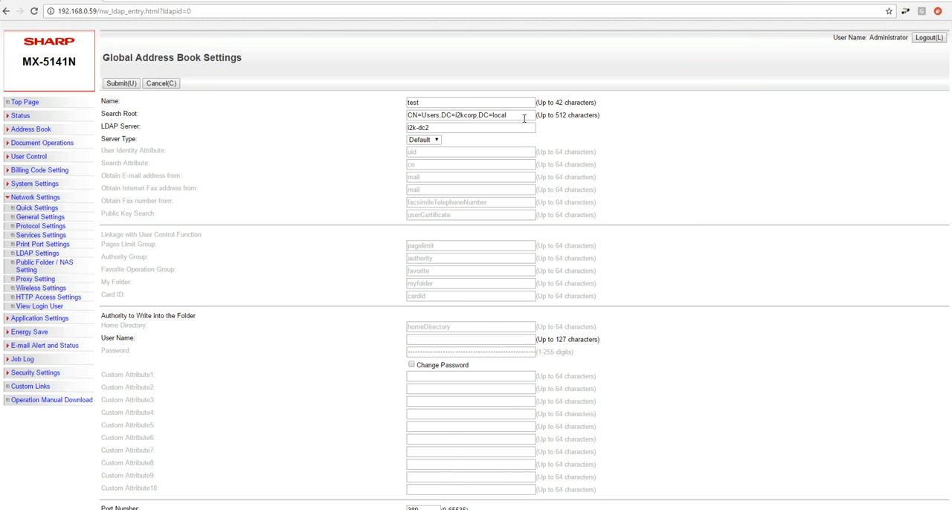
Check the search root and set the LDAP server to i2k-dc2
click(470, 114)
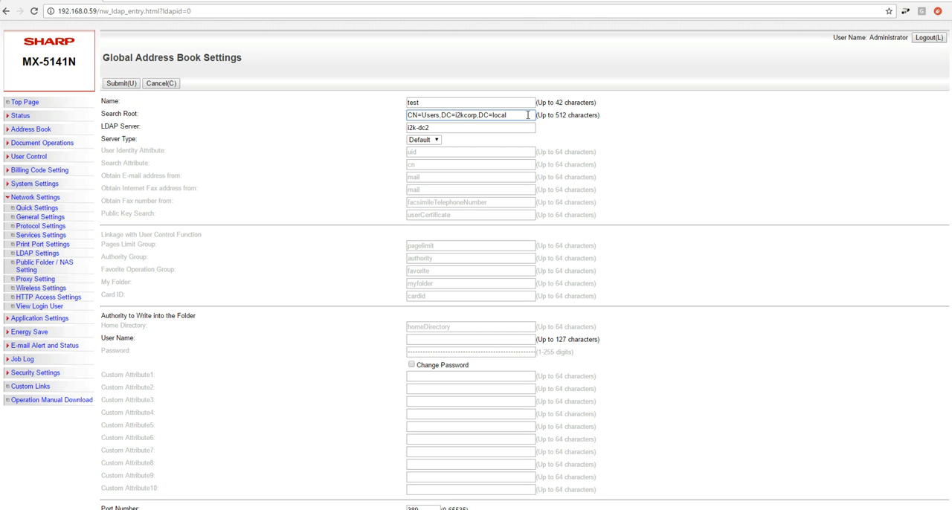
mouse_move(242, 144)
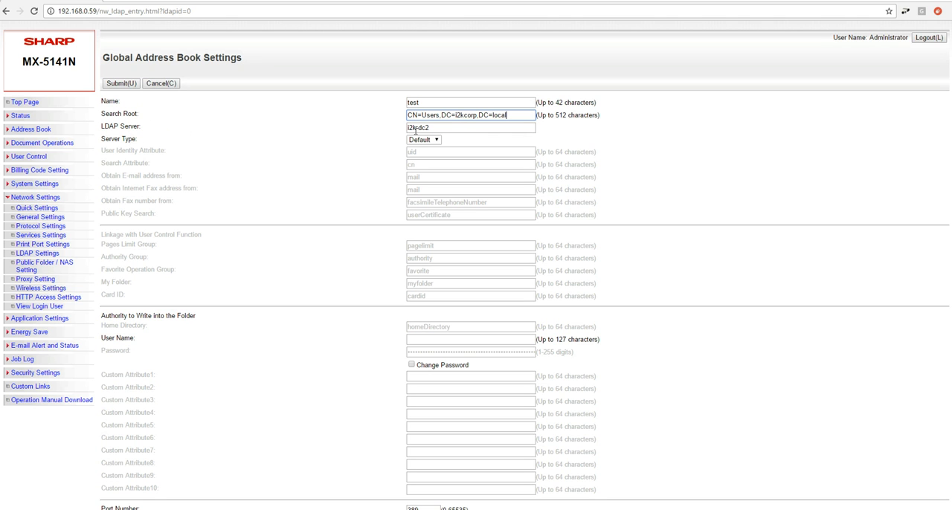
click(470, 127)
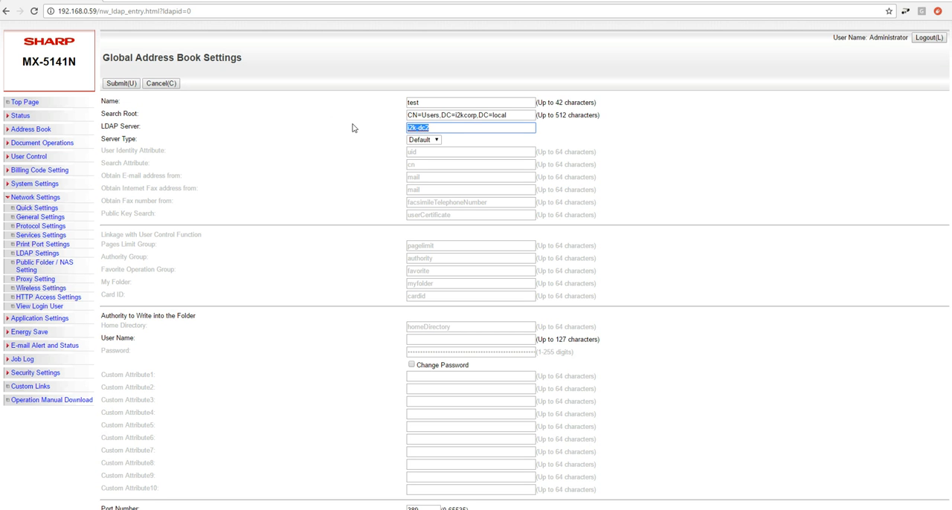
text(192.168.0.8)
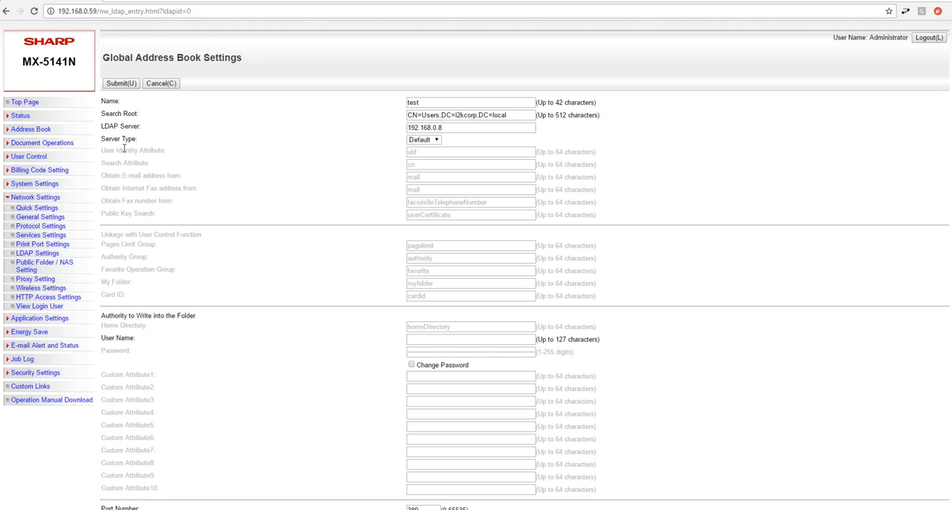
mouse_move(152, 134)
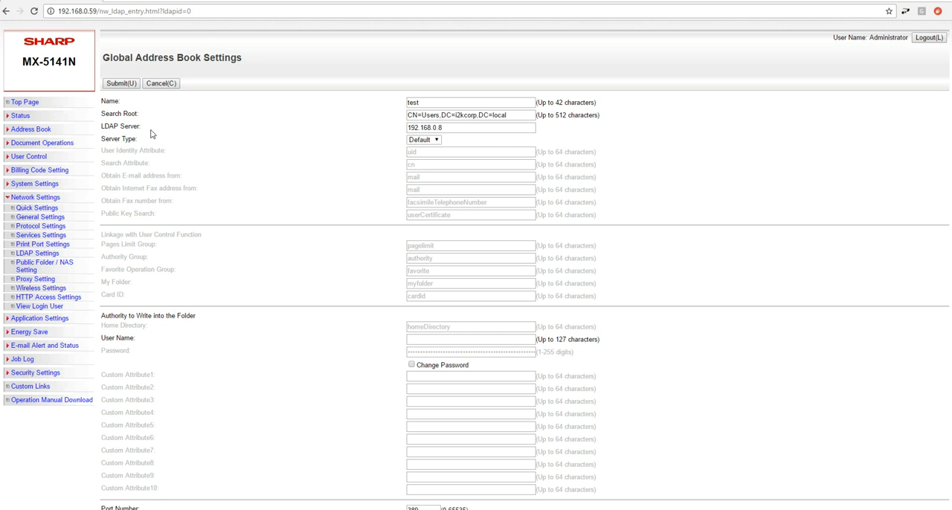
click(470, 128)
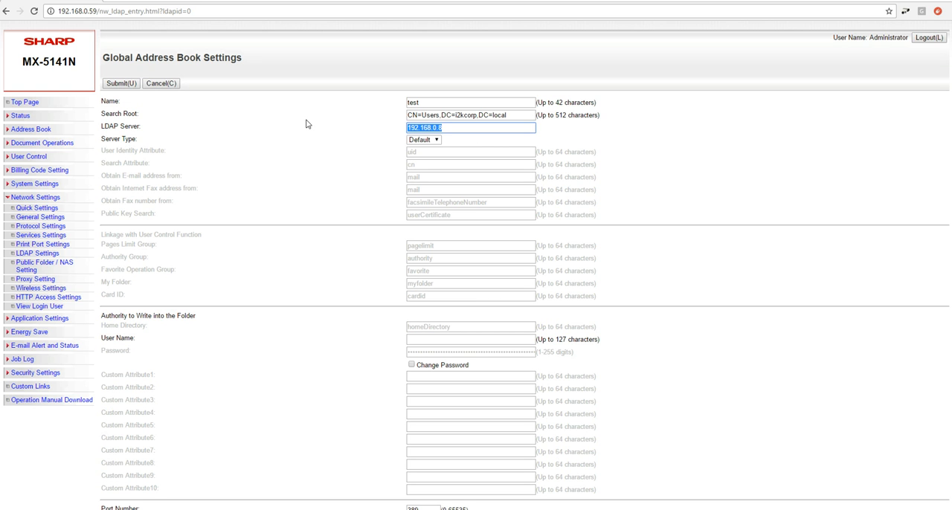
text(i2k)
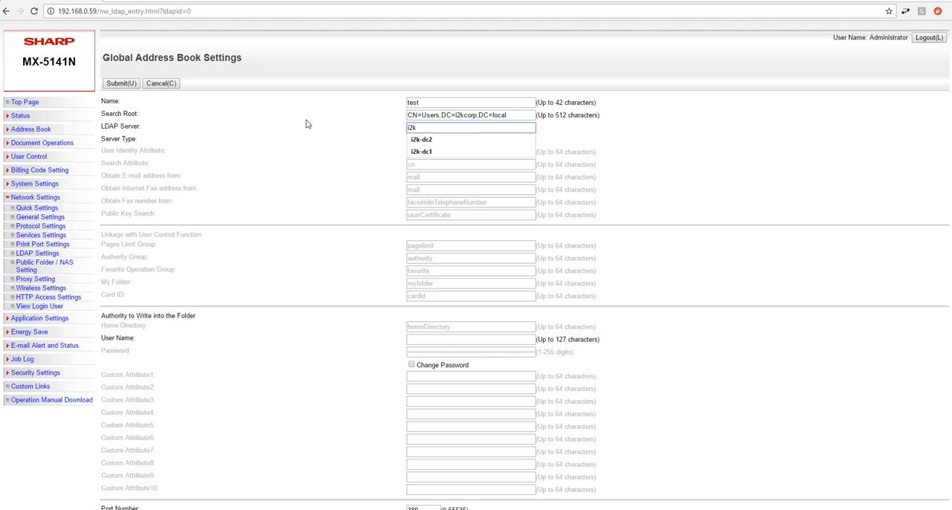
click(420, 139)
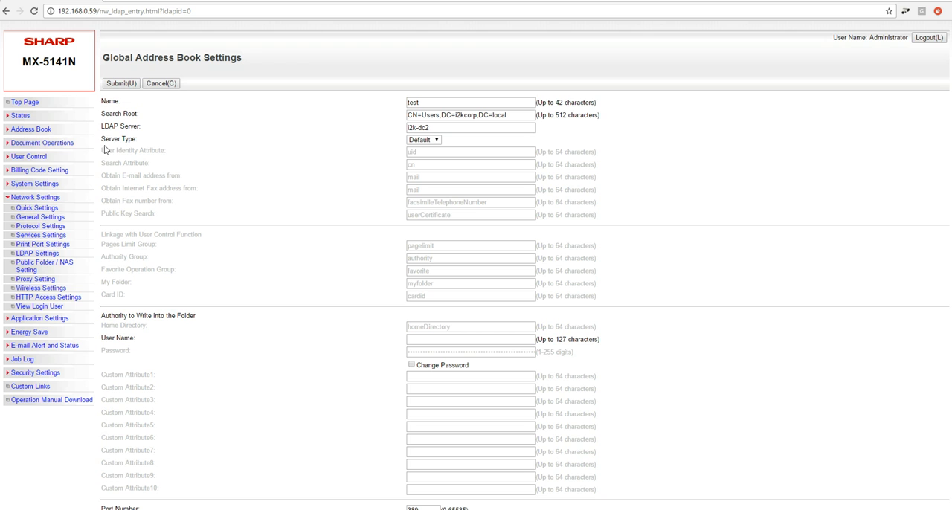
mouse_move(137, 143)
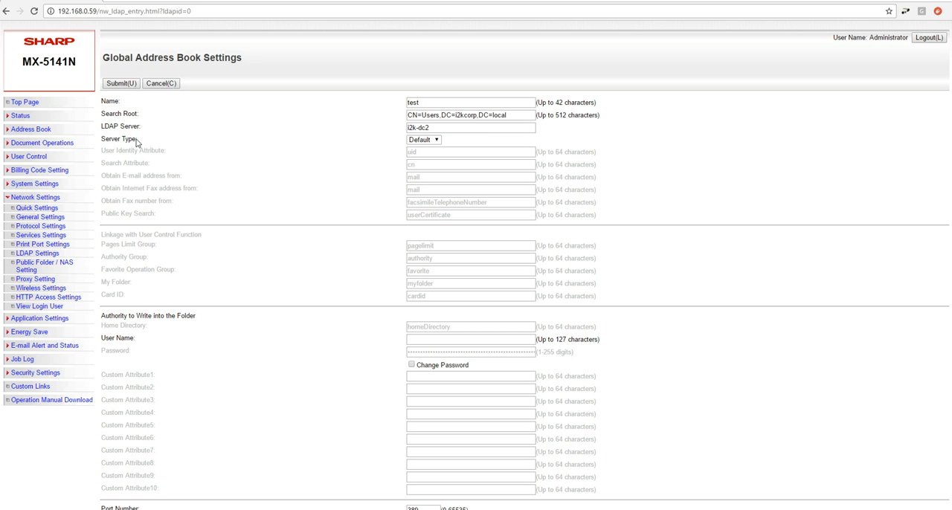
mouse_move(418, 144)
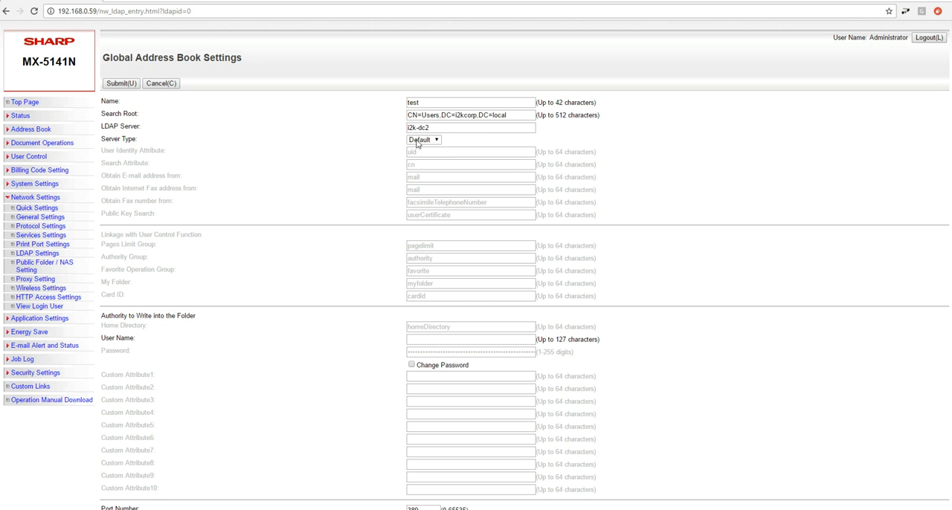
mouse_move(450, 166)
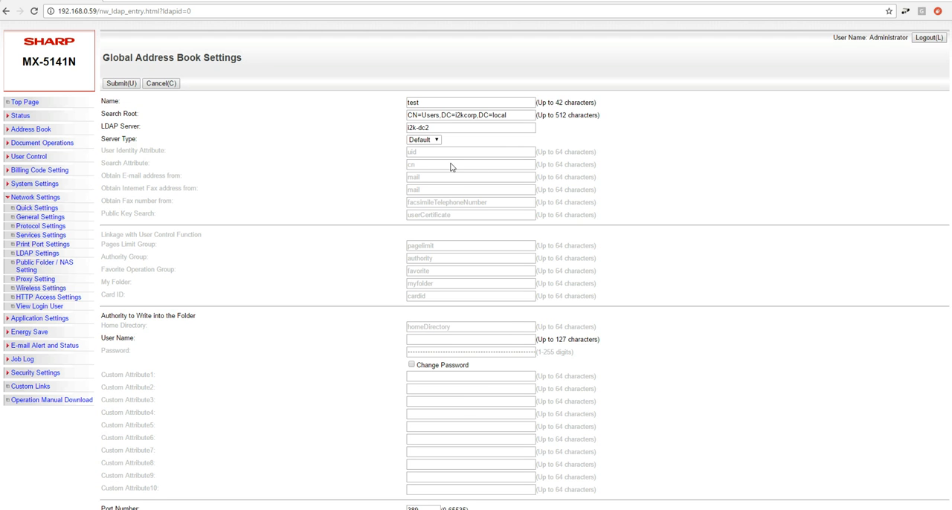
mouse_move(394, 200)
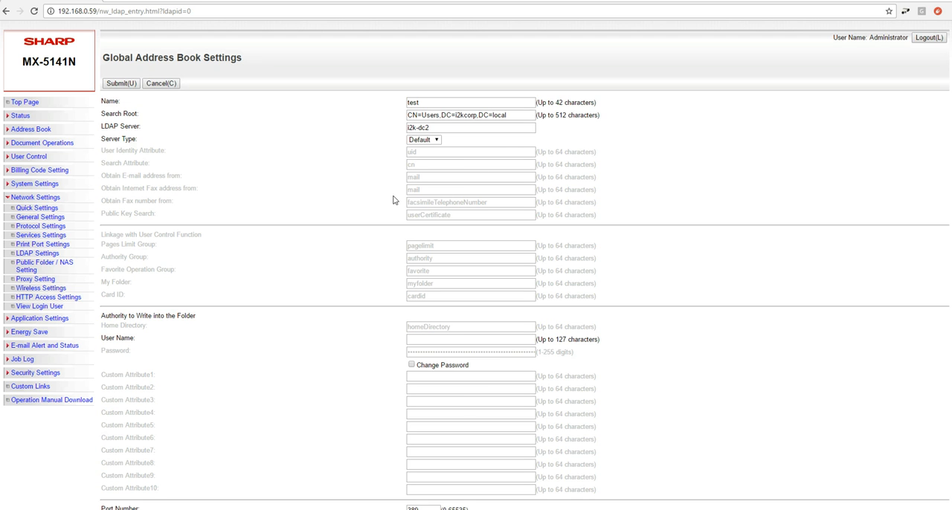
Switch the server type to Custom, then back to Default
click(423, 140)
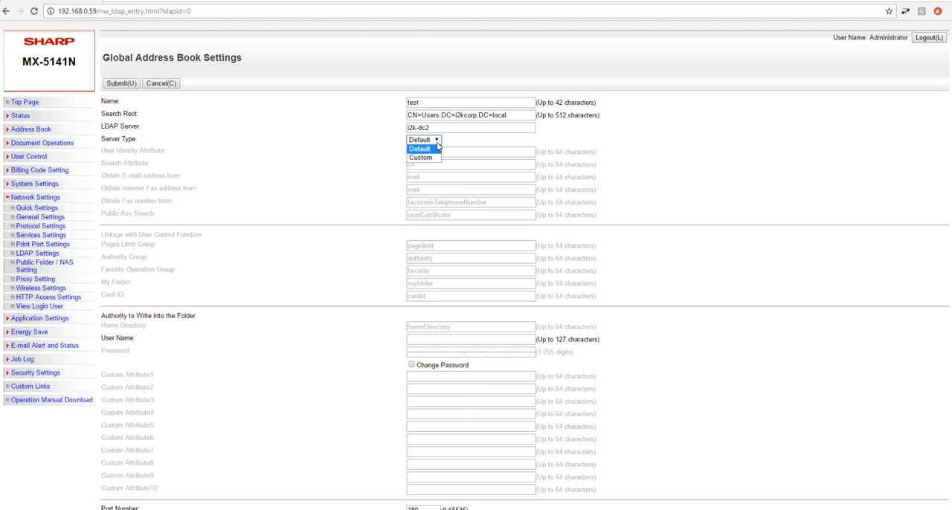
click(420, 157)
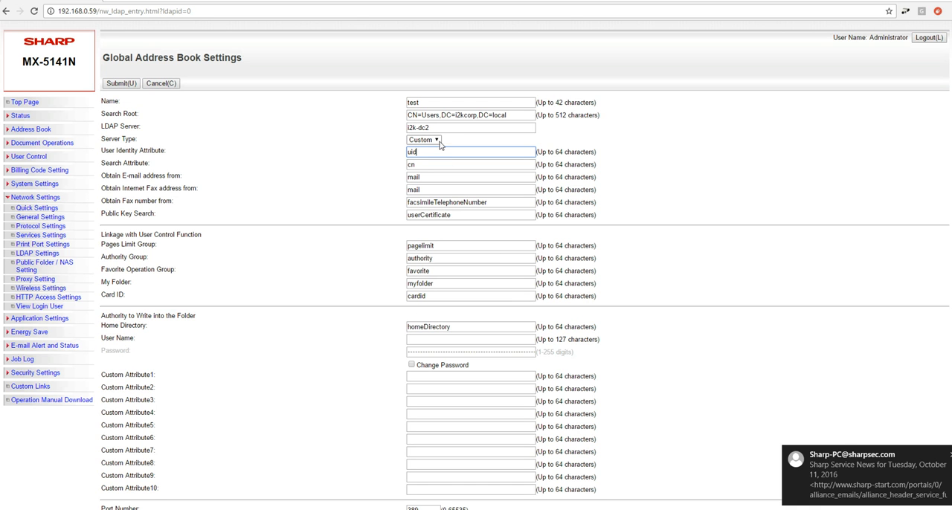
click(424, 139)
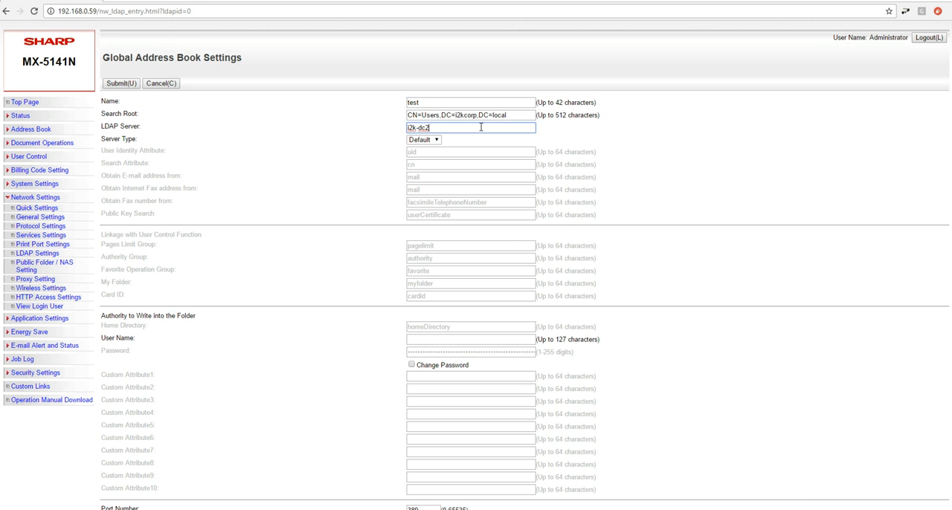
scroll(down, 3)
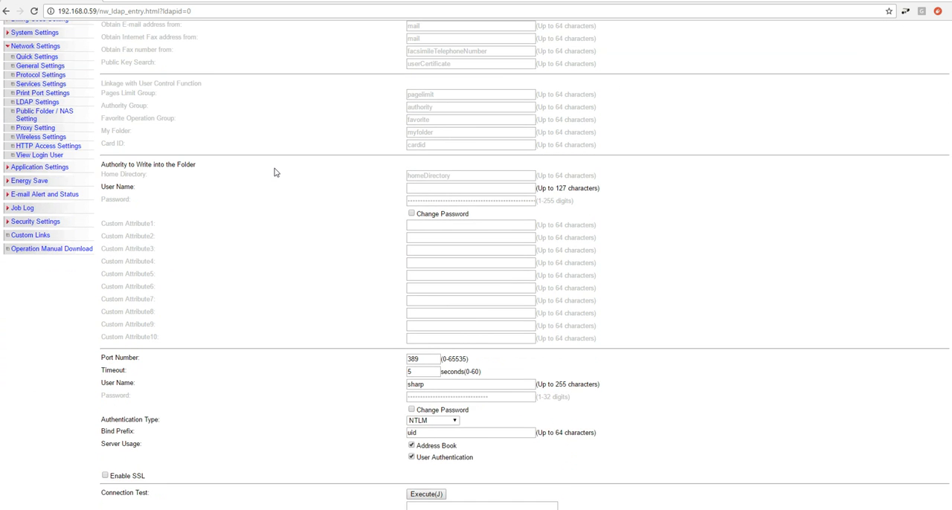
scroll(down, 3)
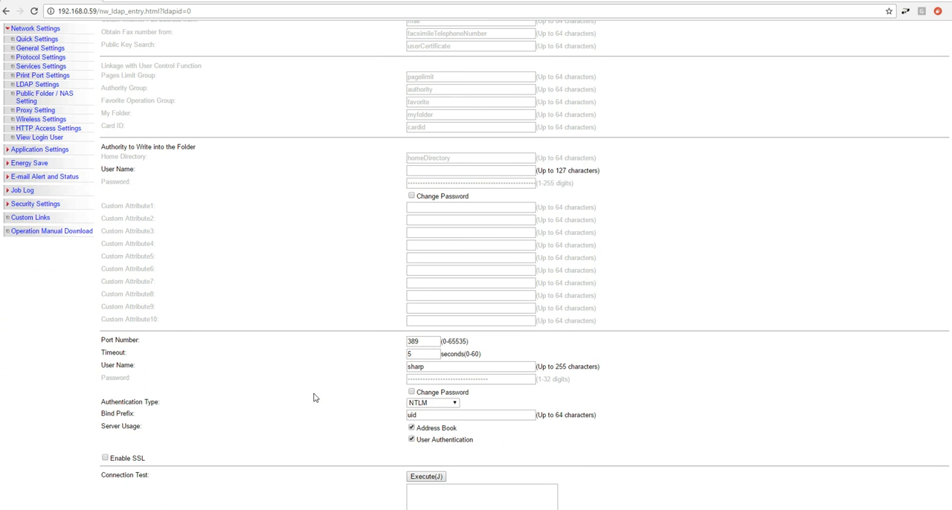
mouse_move(194, 378)
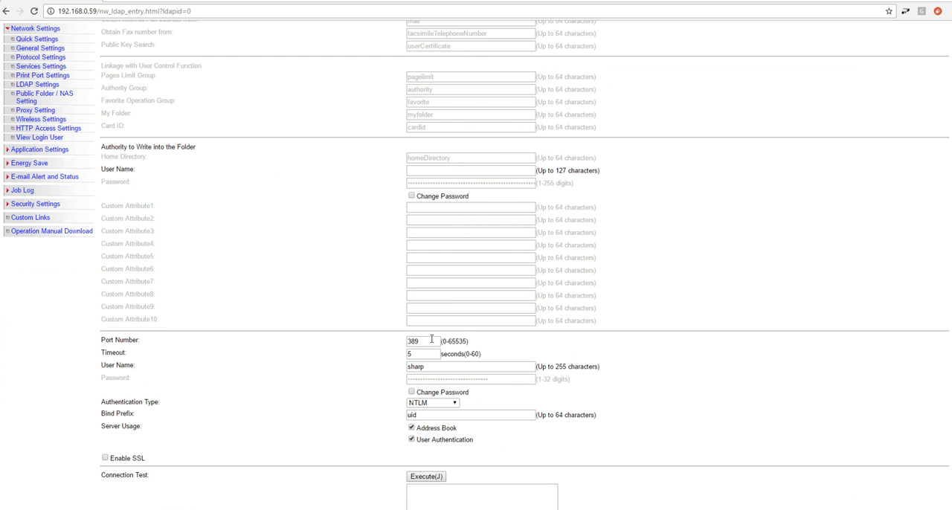
click(422, 341)
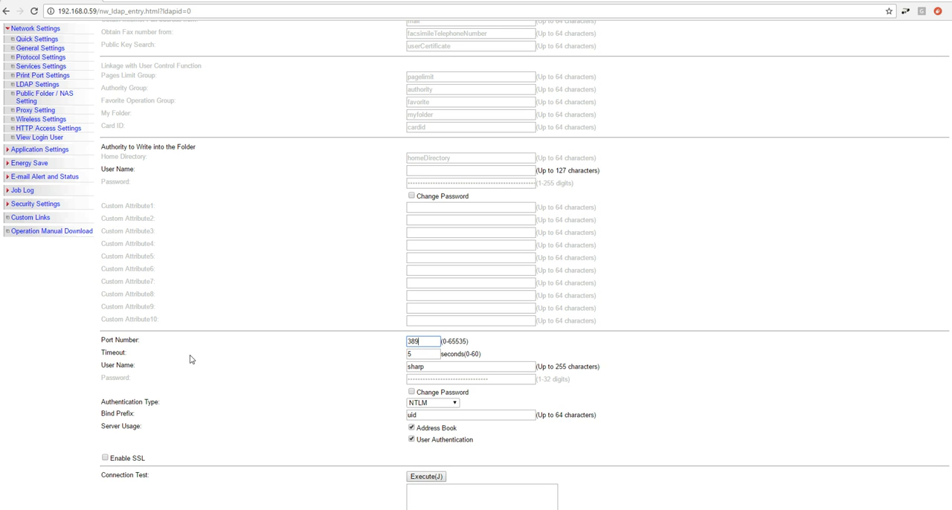
mouse_move(124, 339)
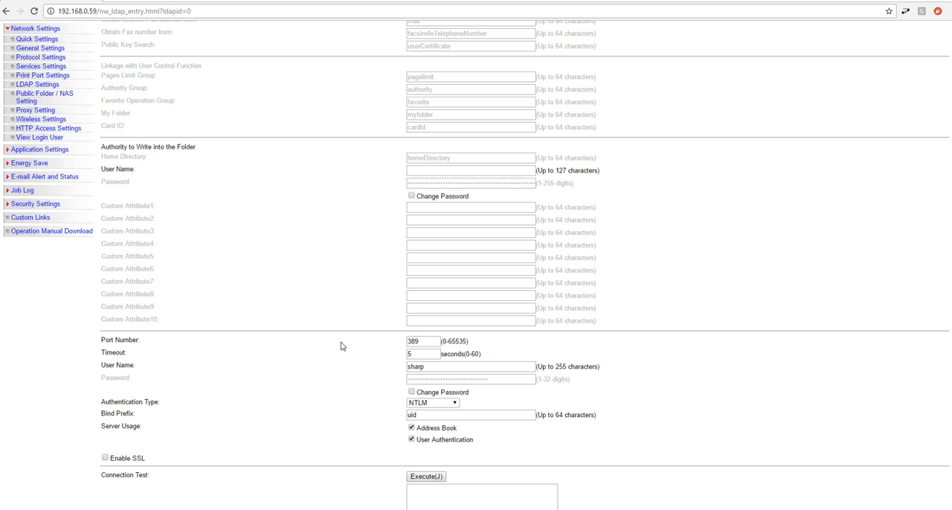
mouse_move(437, 356)
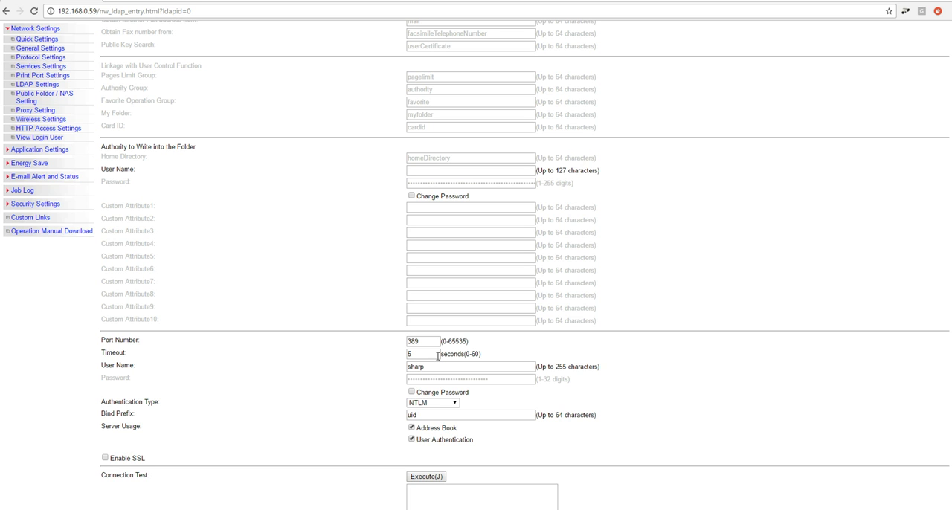
mouse_move(121, 370)
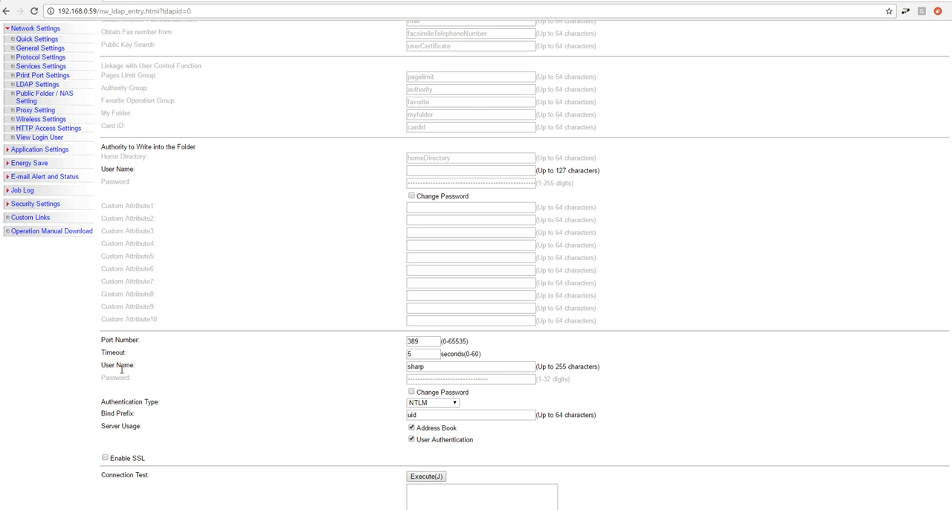
click(469, 366)
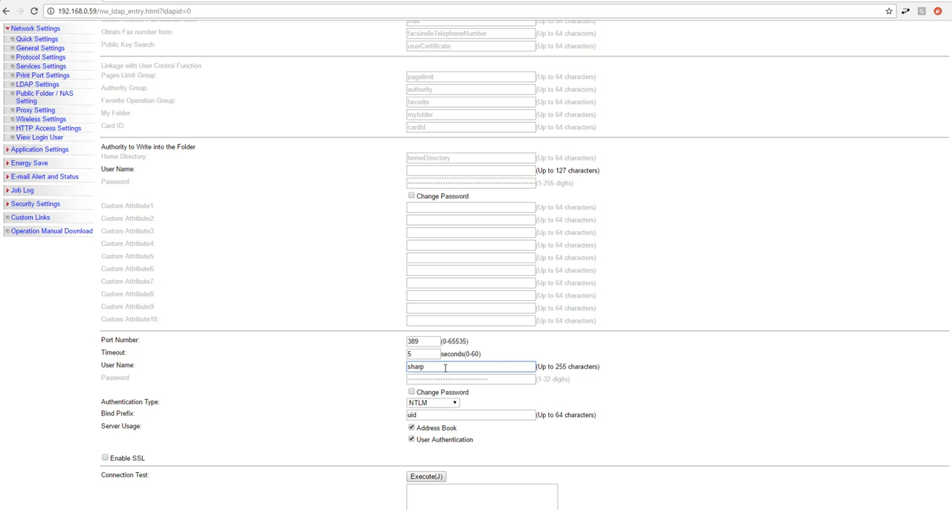
click(470, 366)
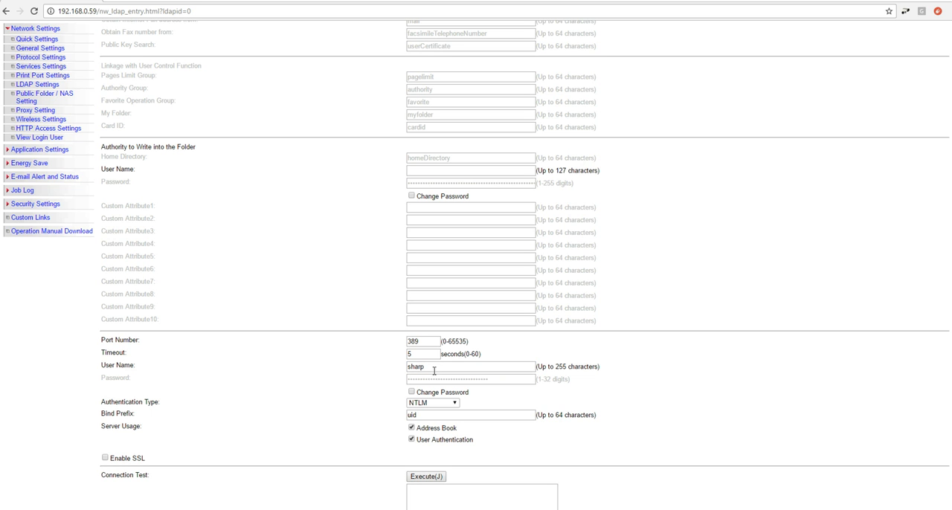
mouse_move(232, 370)
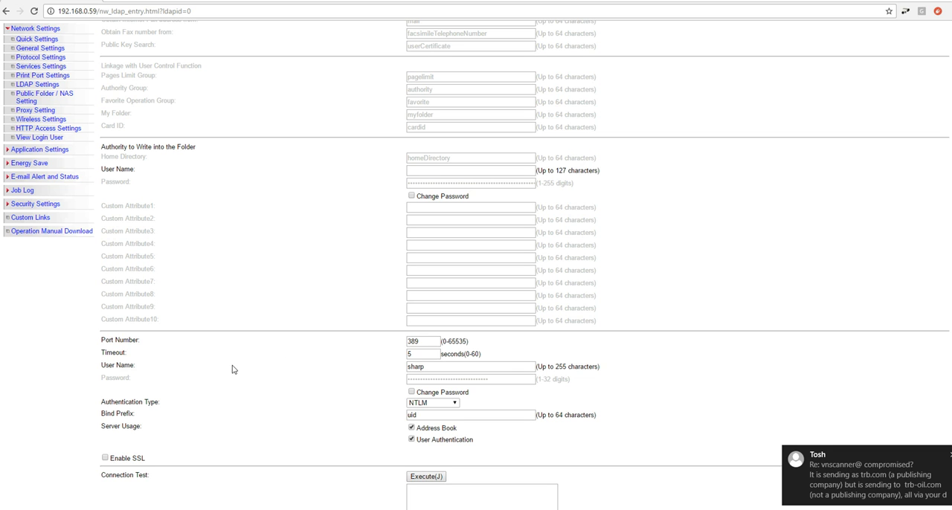
mouse_move(250, 353)
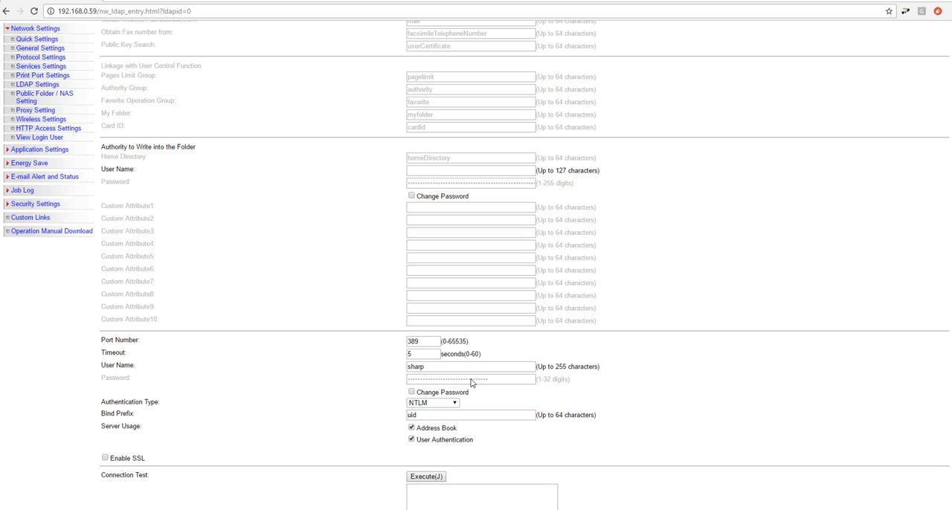
click(470, 365)
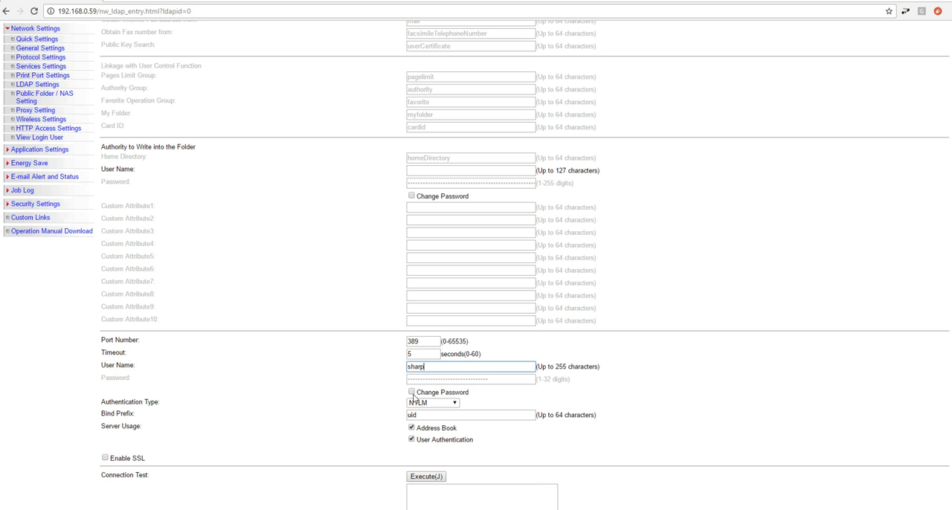
click(410, 392)
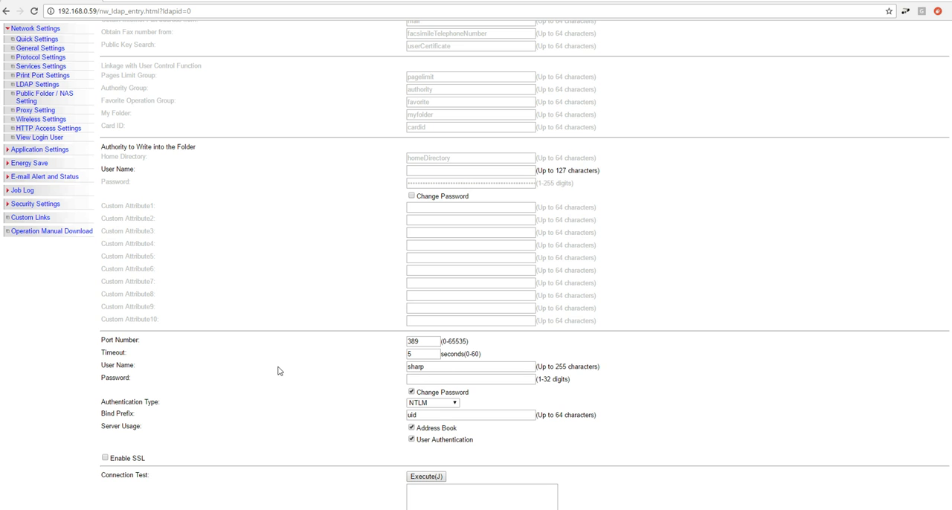
click(411, 392)
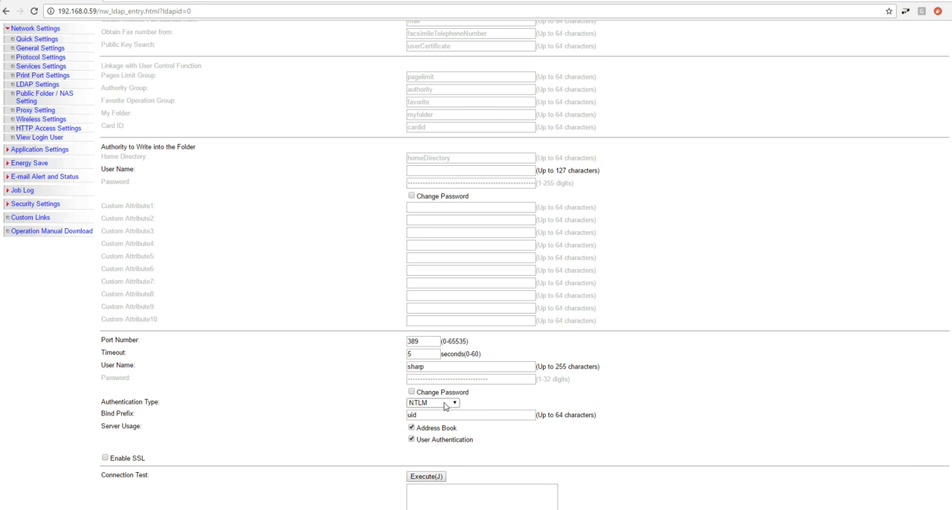
click(454, 402)
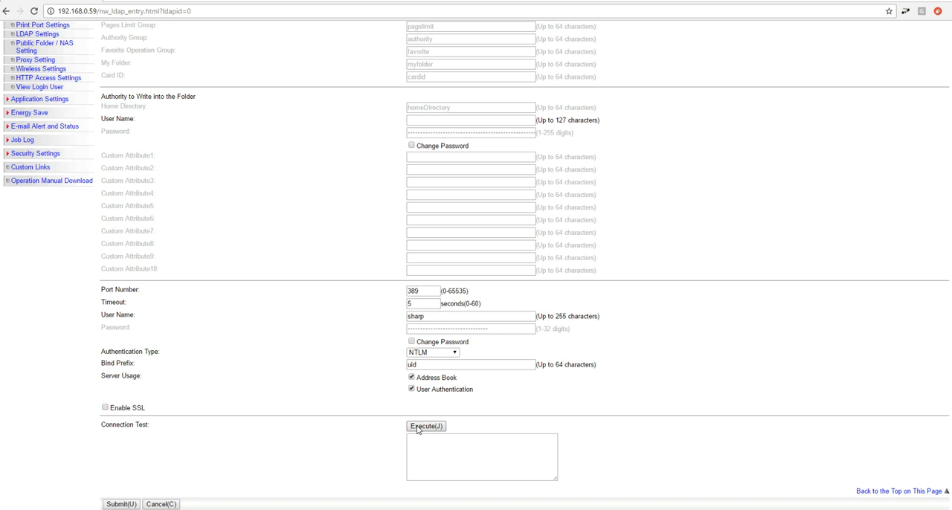
mouse_move(440, 436)
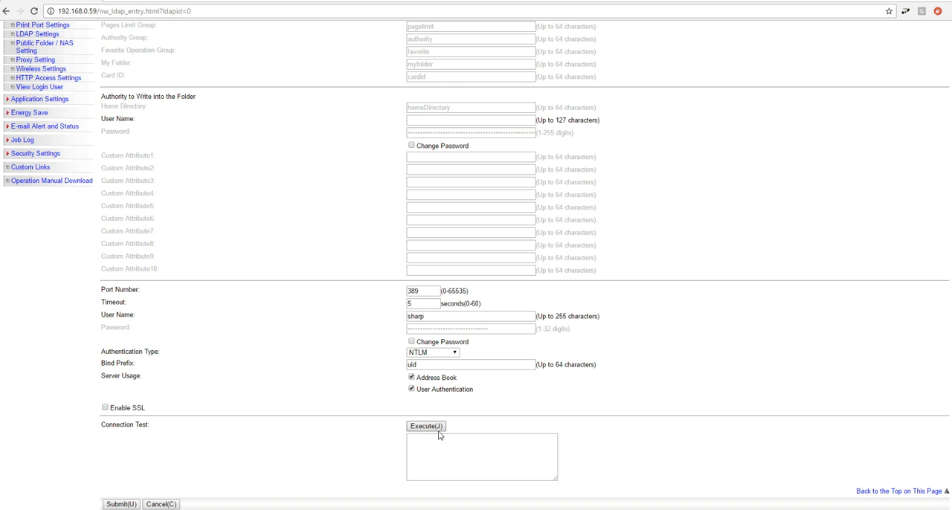
Run and confirm the LDAP server connection test, then scroll down the page
click(426, 426)
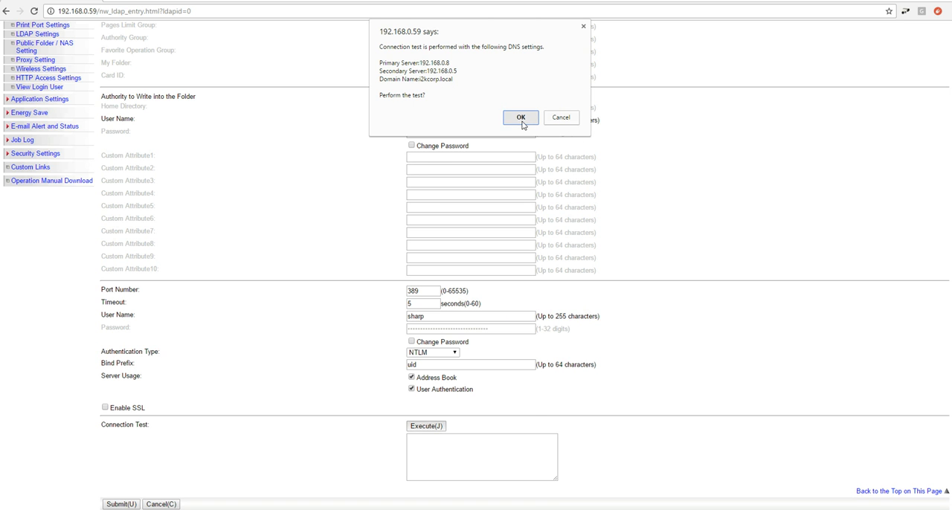
click(521, 118)
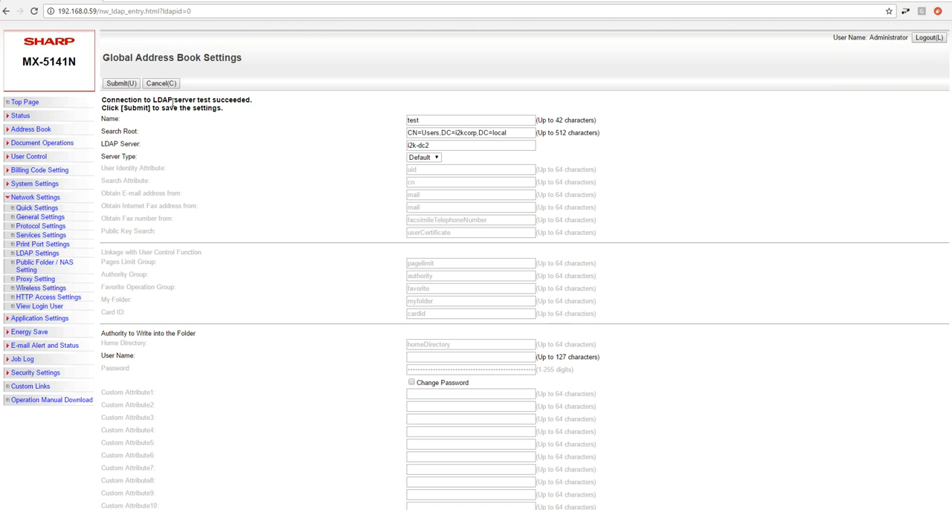
scroll(down, 3)
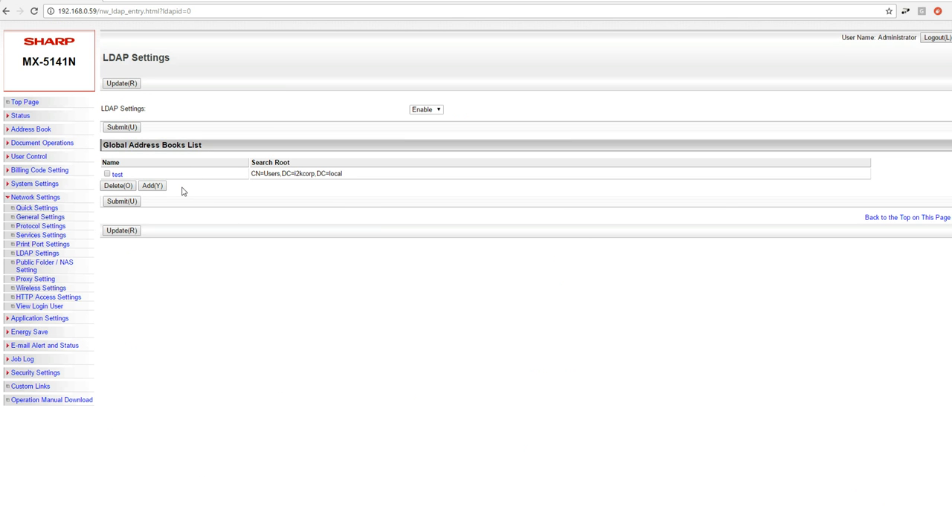
mouse_move(273, 186)
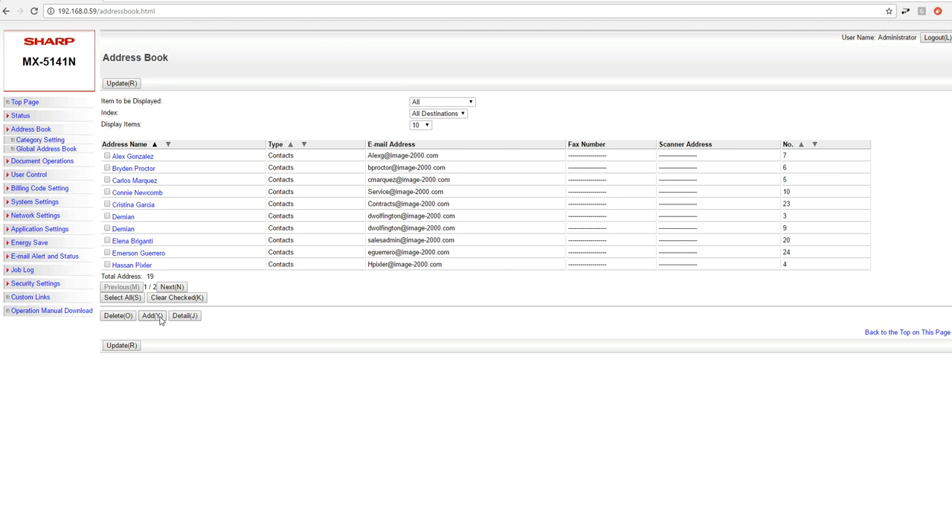
Add a new address book contact and launch Global Address Search for its e-mail
click(152, 315)
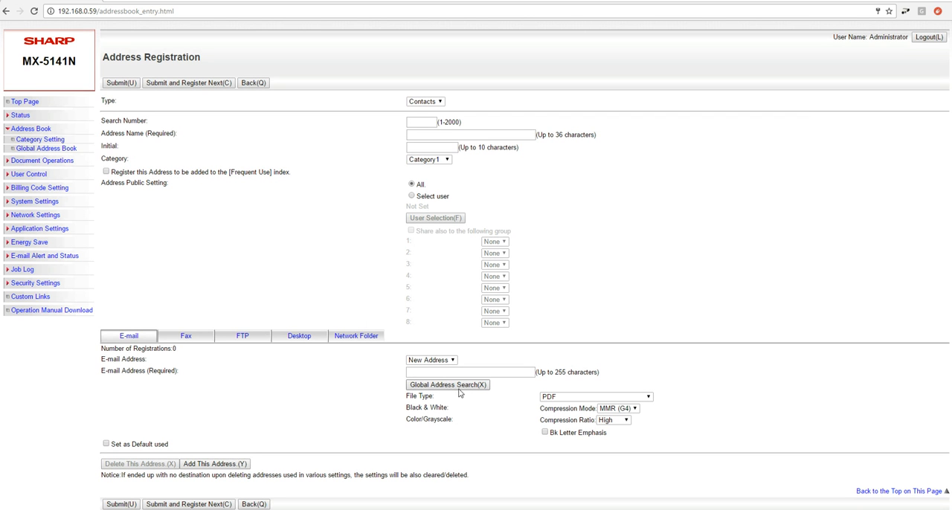
click(446, 385)
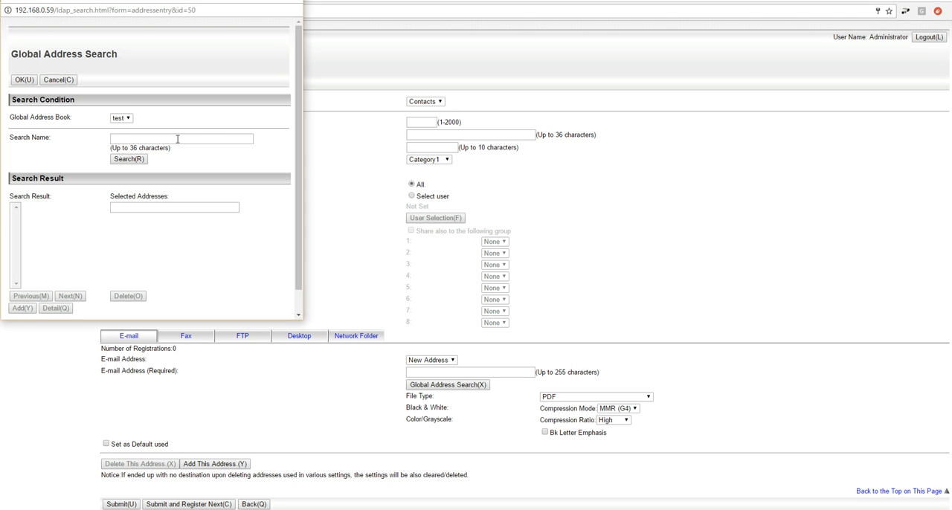
click(181, 139)
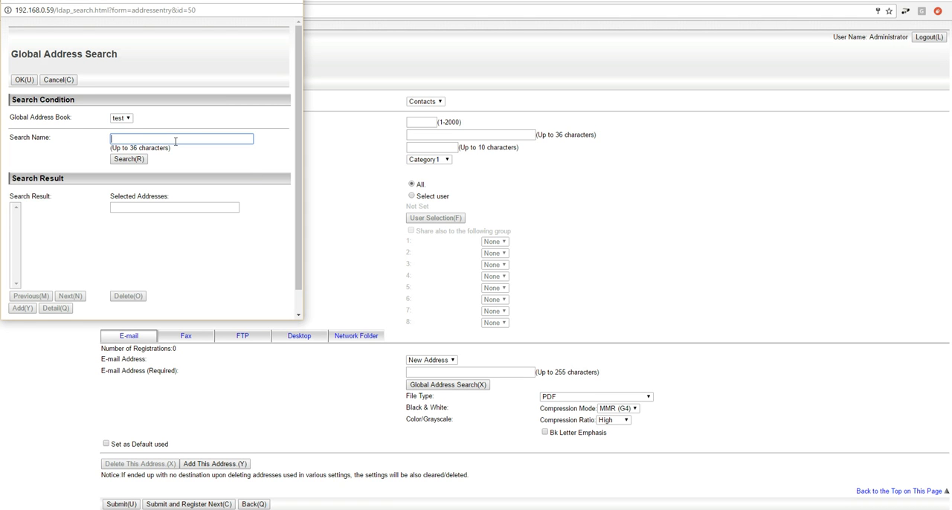
text(demia)
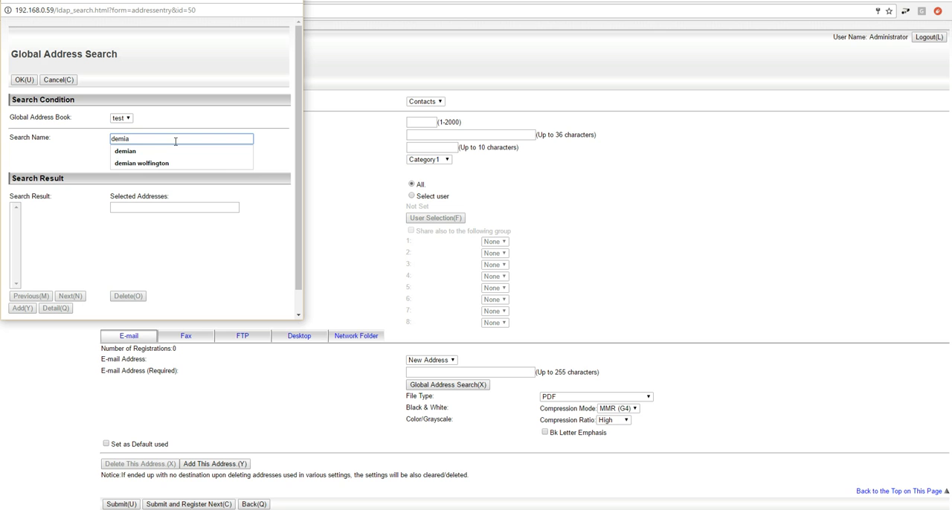
click(142, 163)
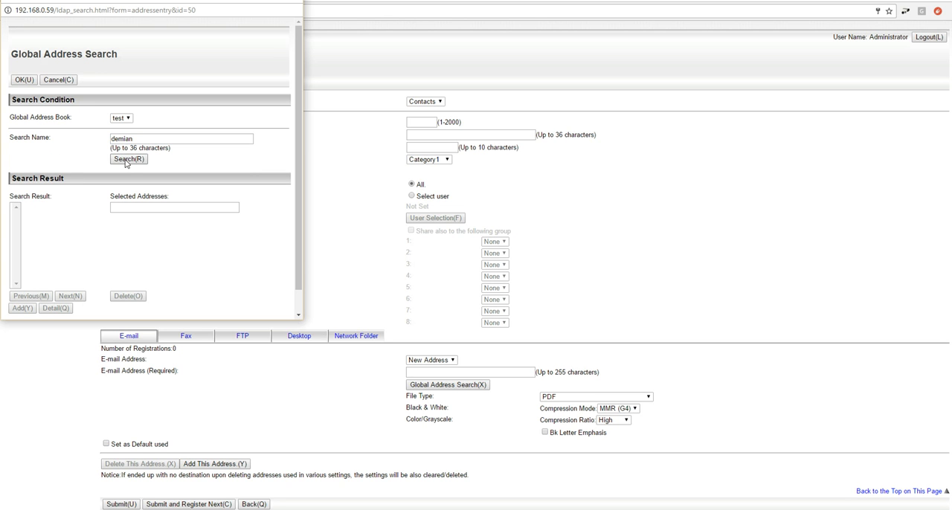
click(128, 159)
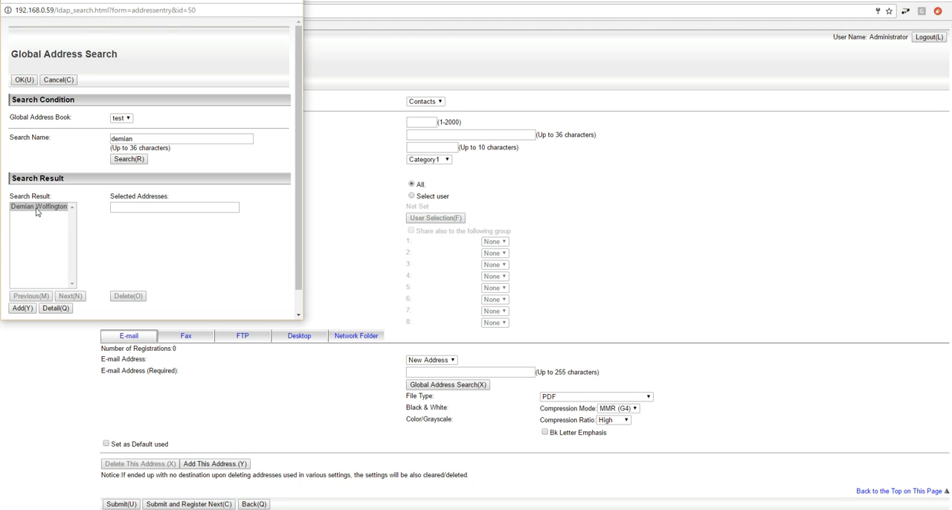
click(39, 206)
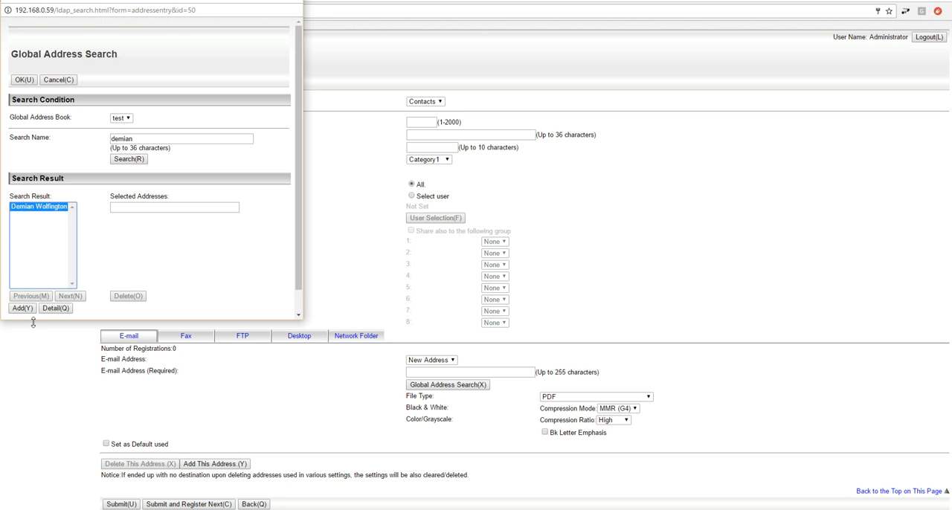
click(21, 308)
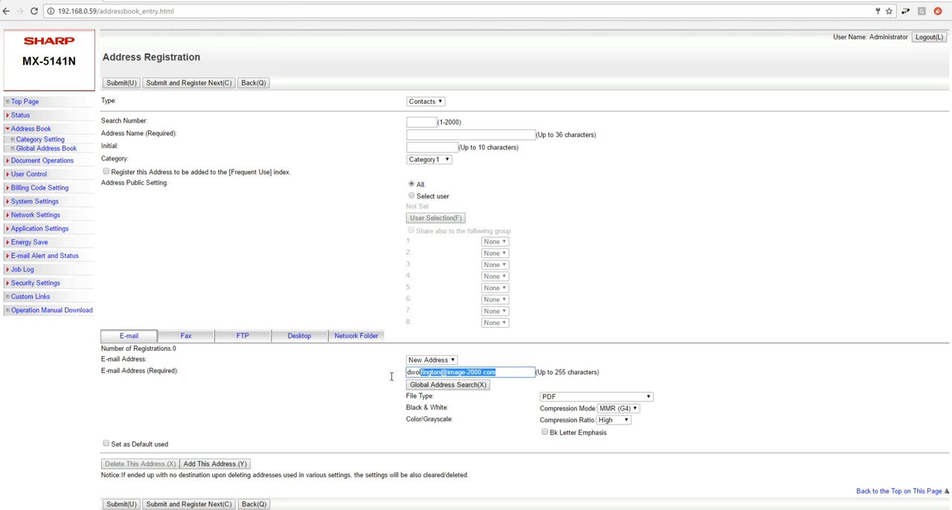
Name the contact 'demian' and register it to the Frequent Use index
click(357, 392)
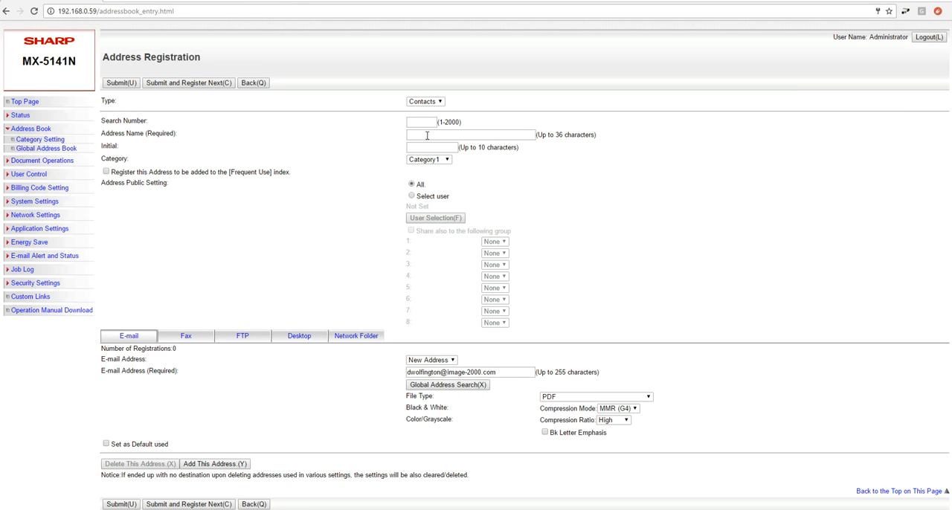
text(demian)
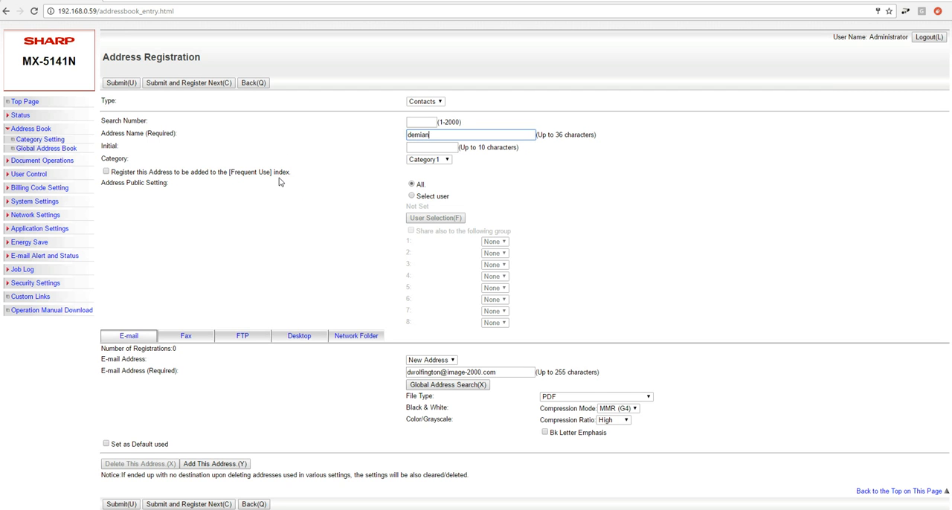
click(106, 171)
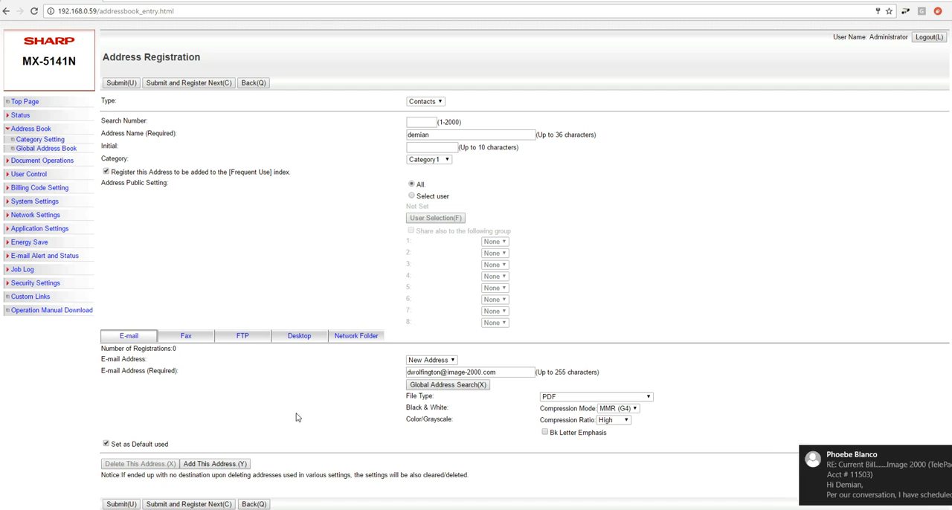
mouse_move(335, 269)
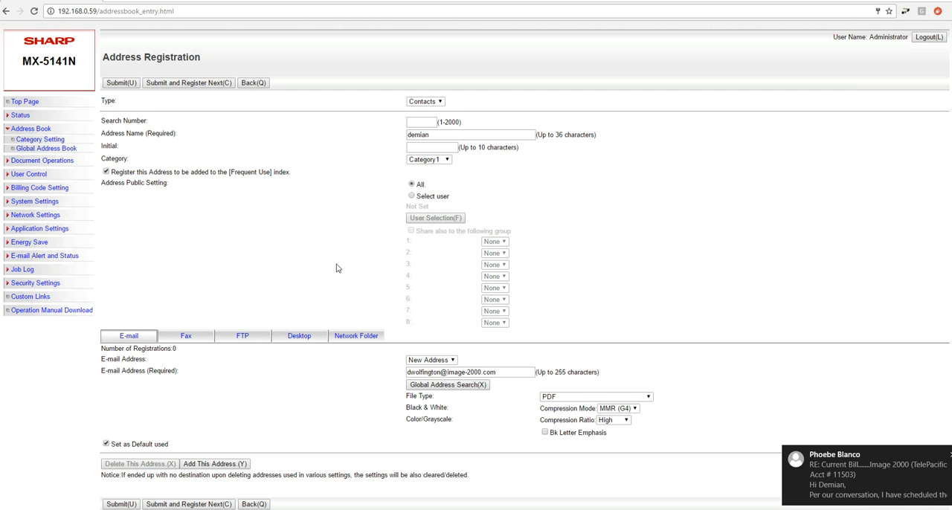